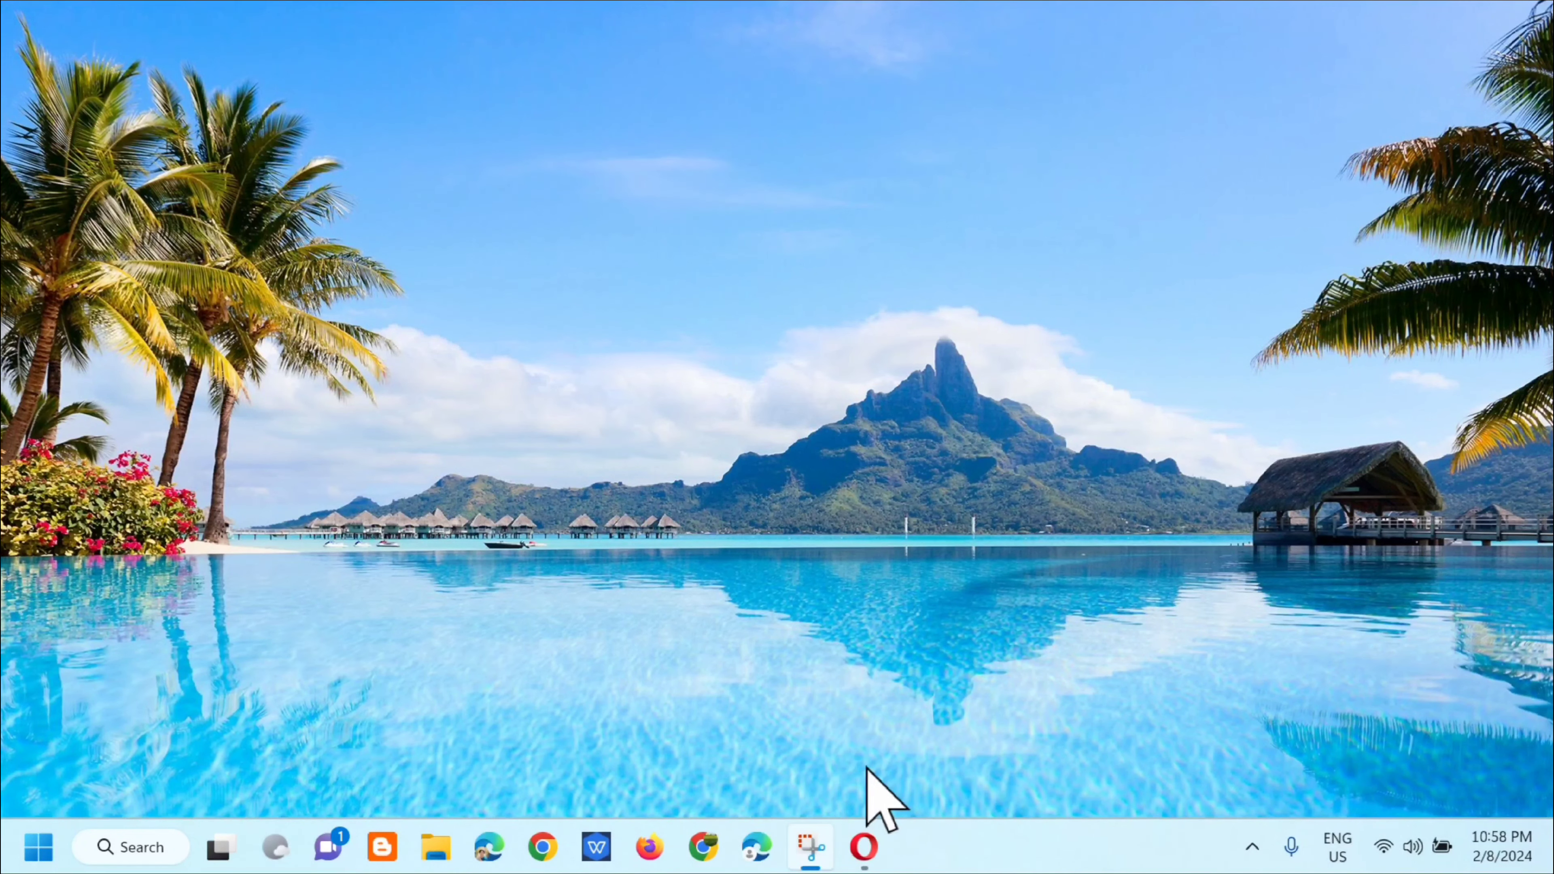
Launch Opera from the Windows taskbar to reach the Speed Dial start page.
click(864, 847)
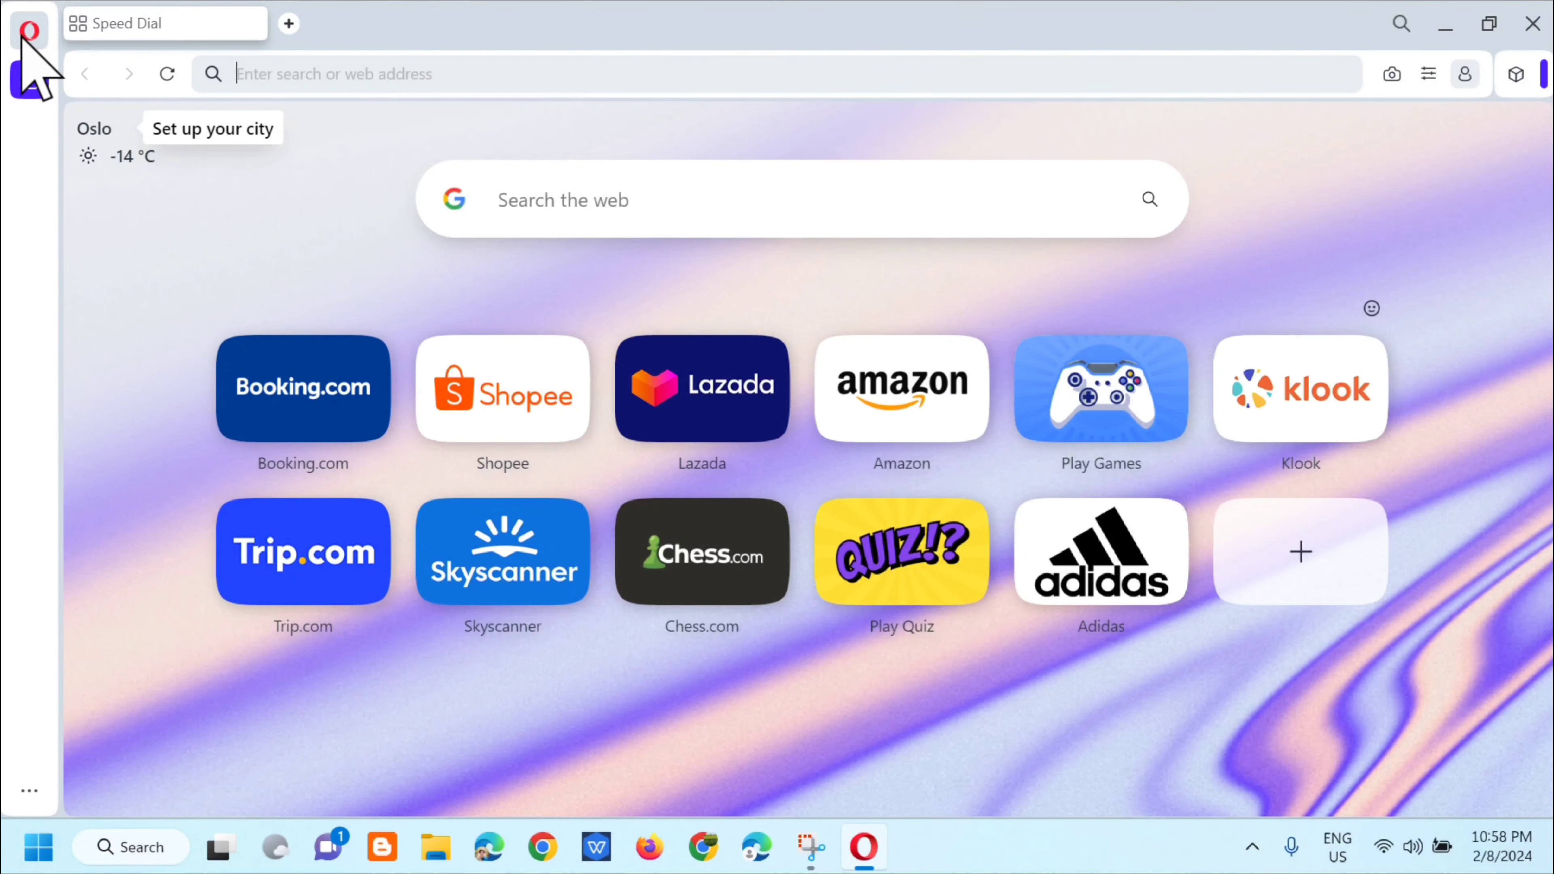
Reach Opera's Settings page via the main Opera menu.
click(29, 30)
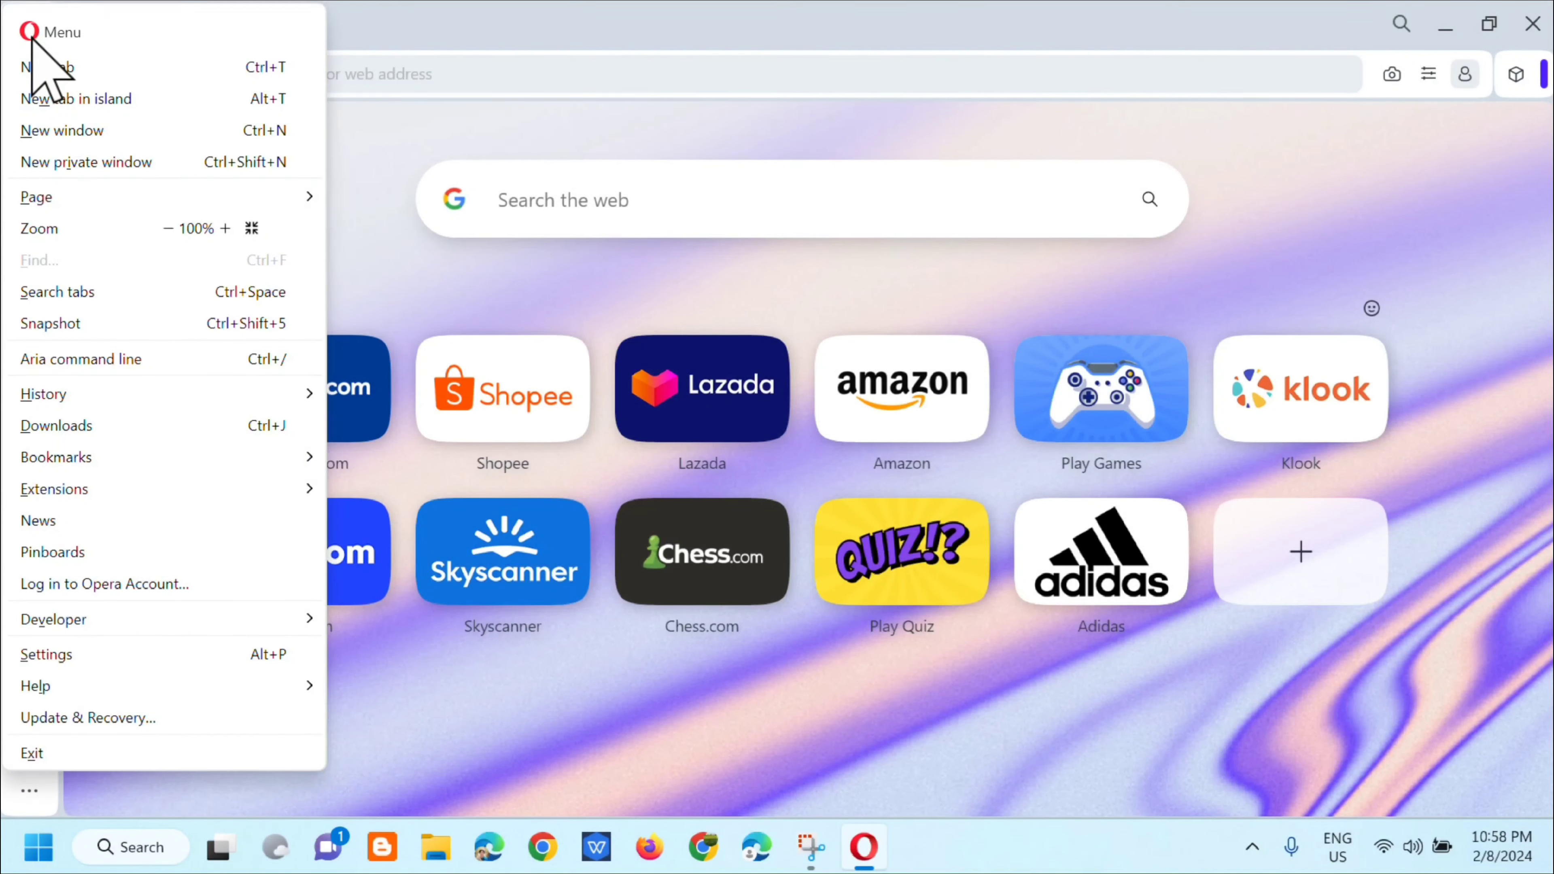
mouse_move(71, 703)
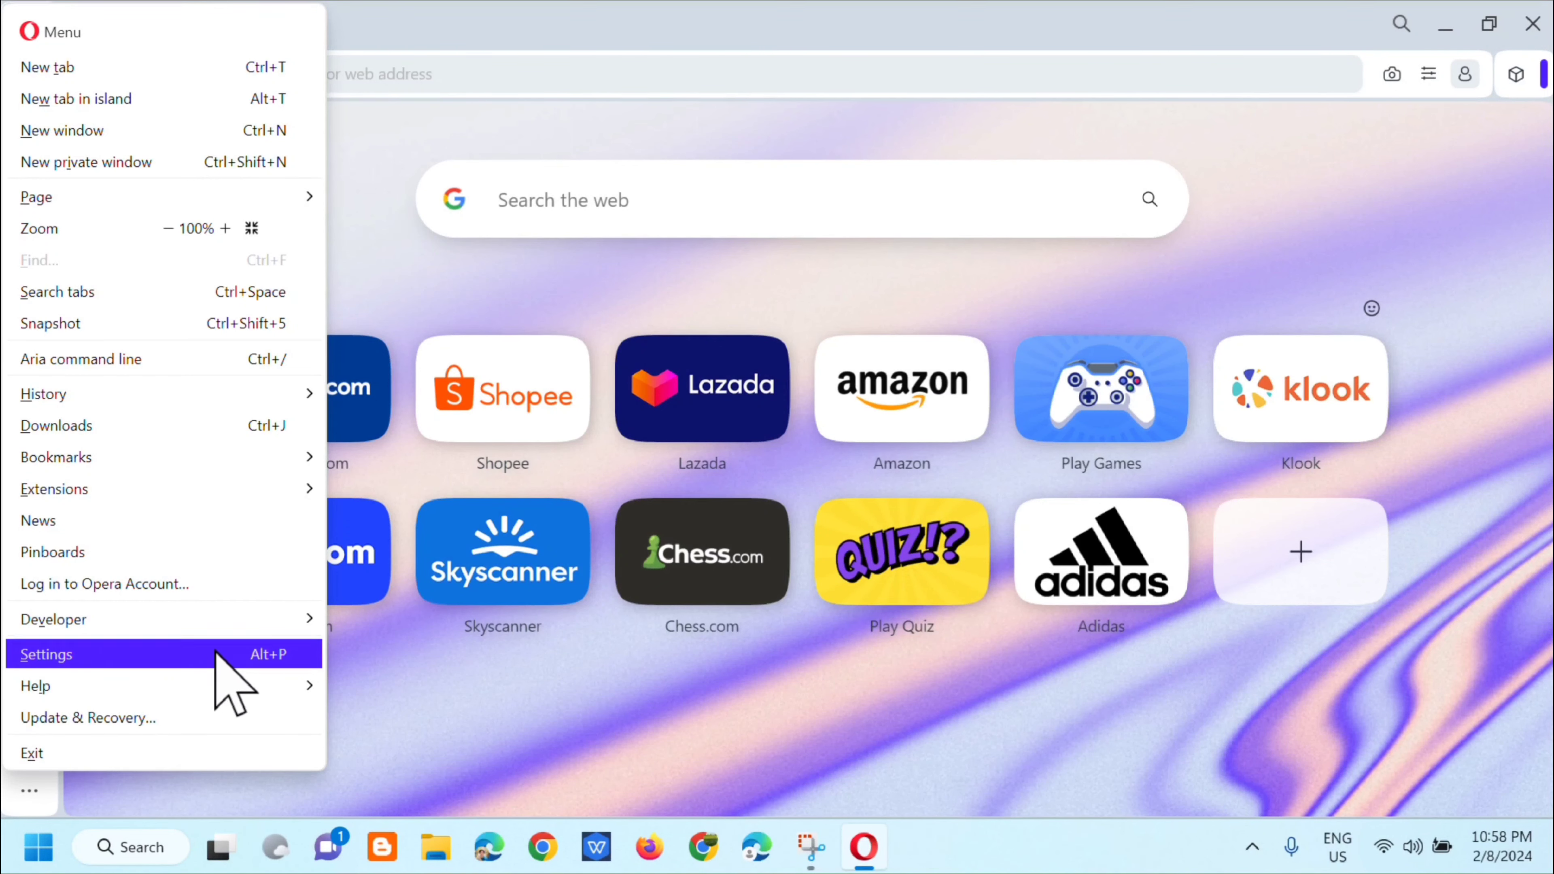
click(45, 653)
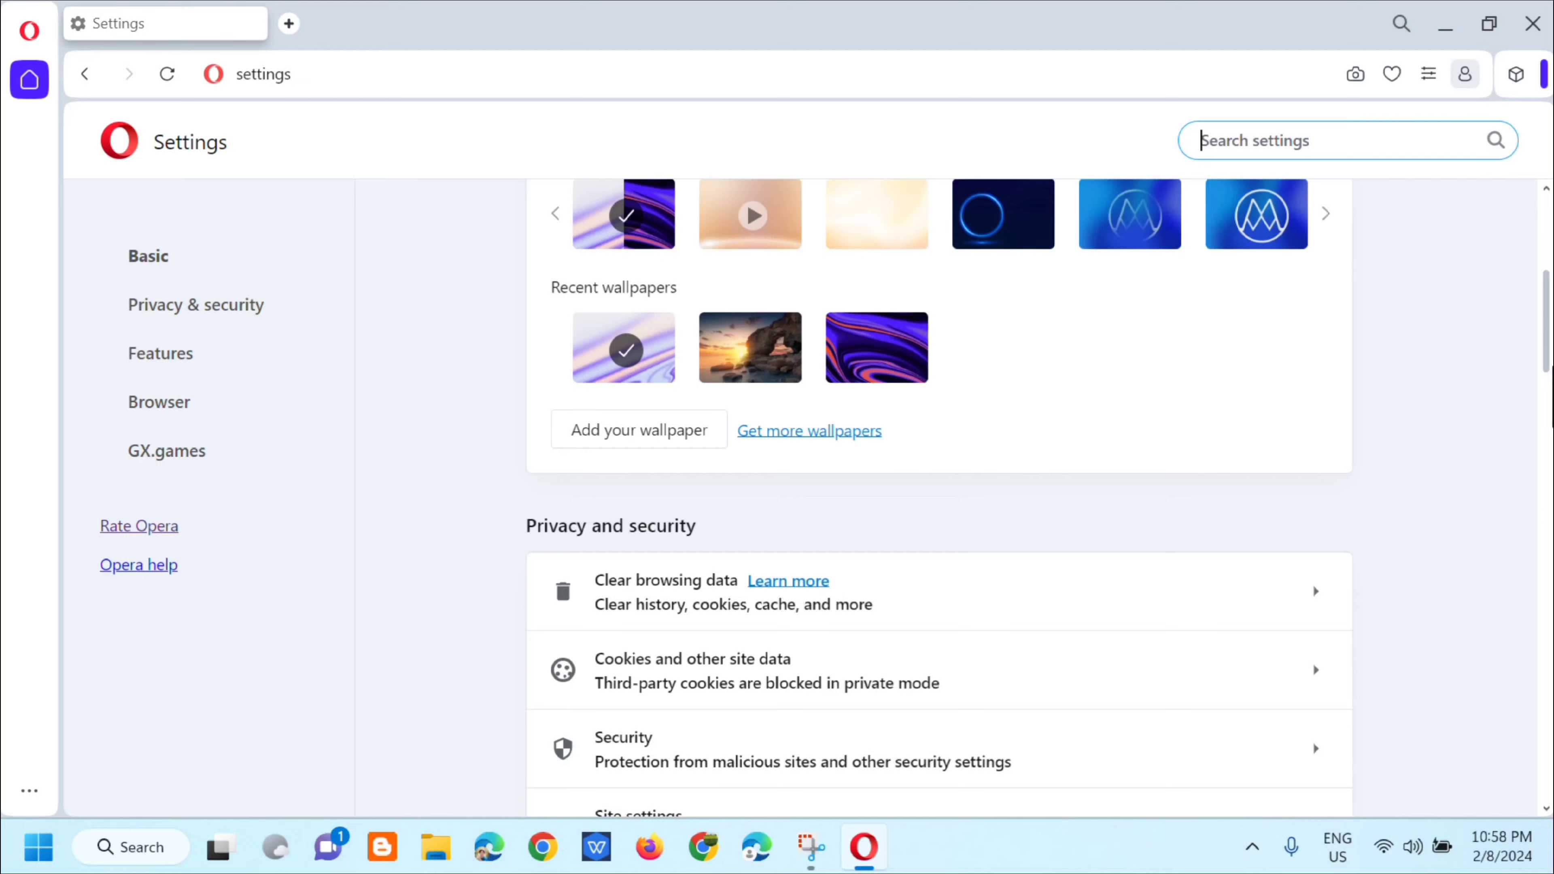
Reach Site settings under the Privacy and security section.
scroll(down, 3)
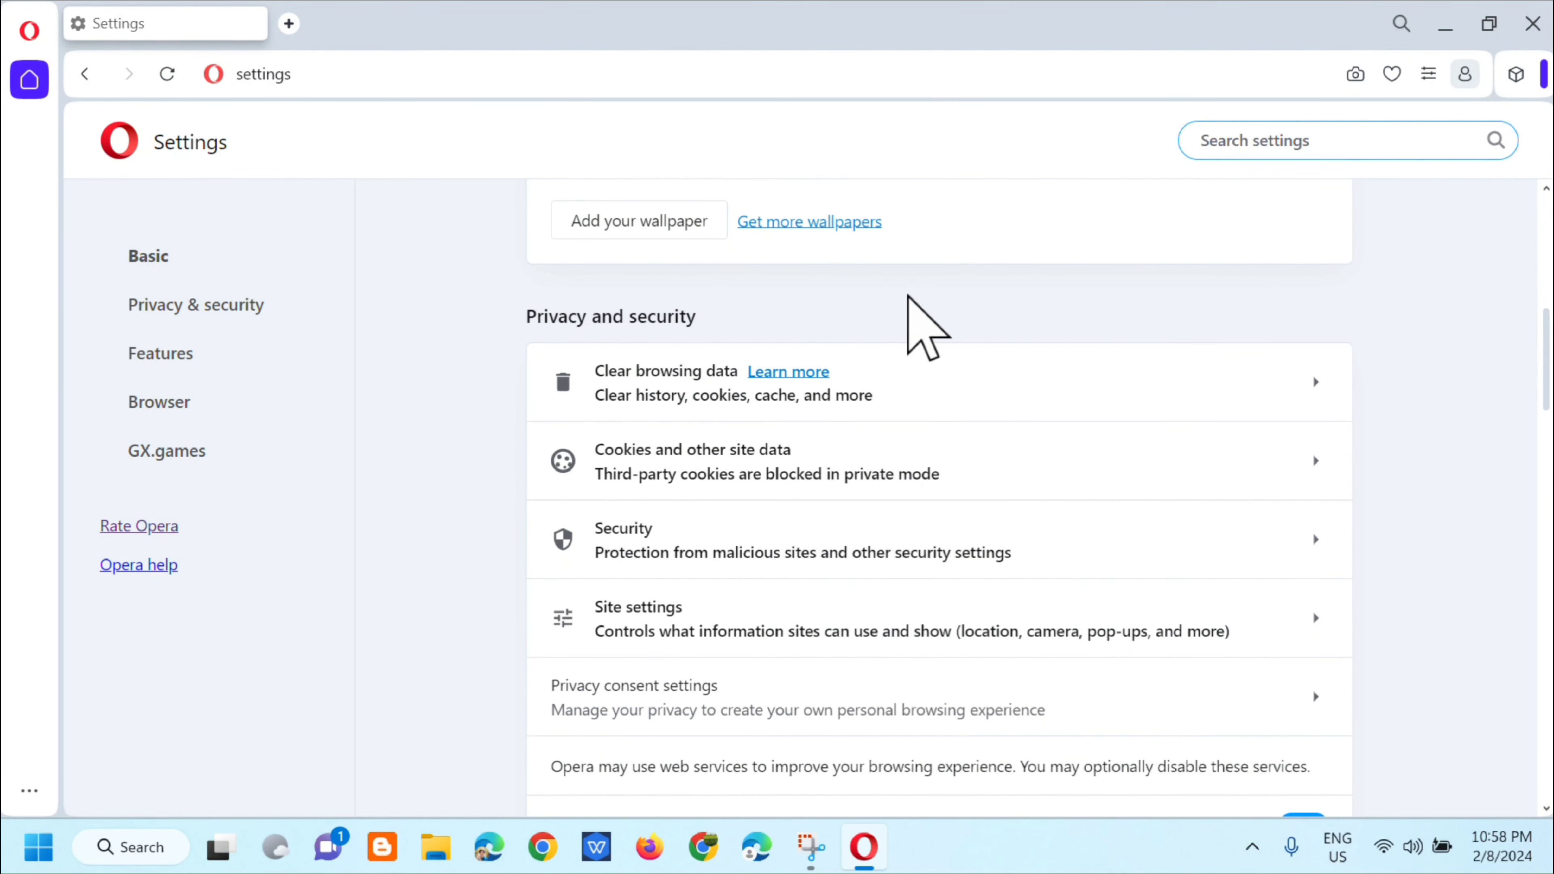
mouse_move(701, 371)
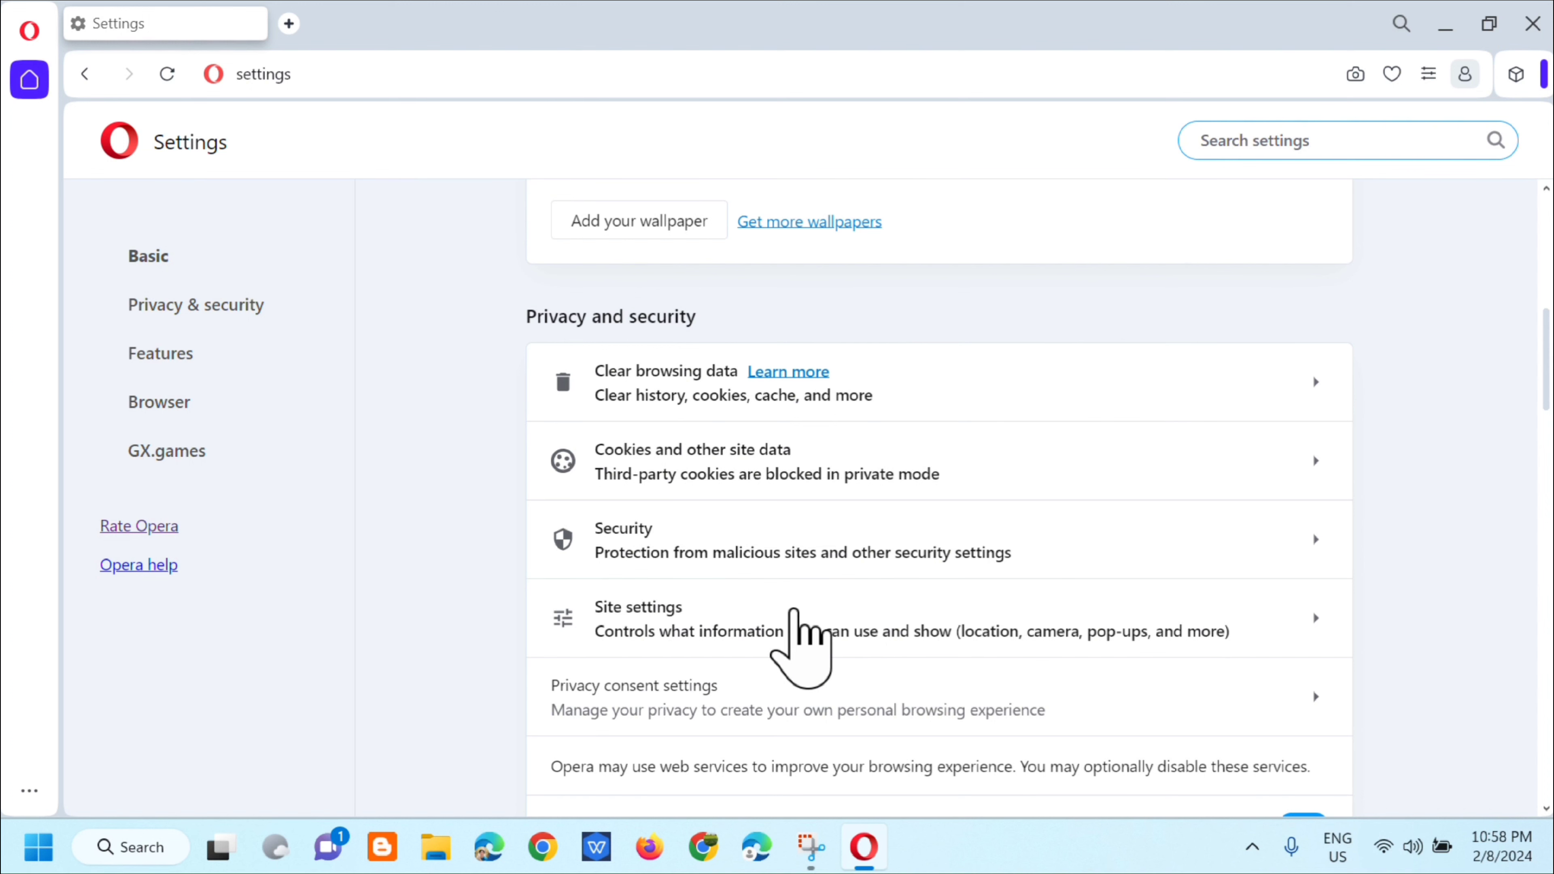
click(639, 606)
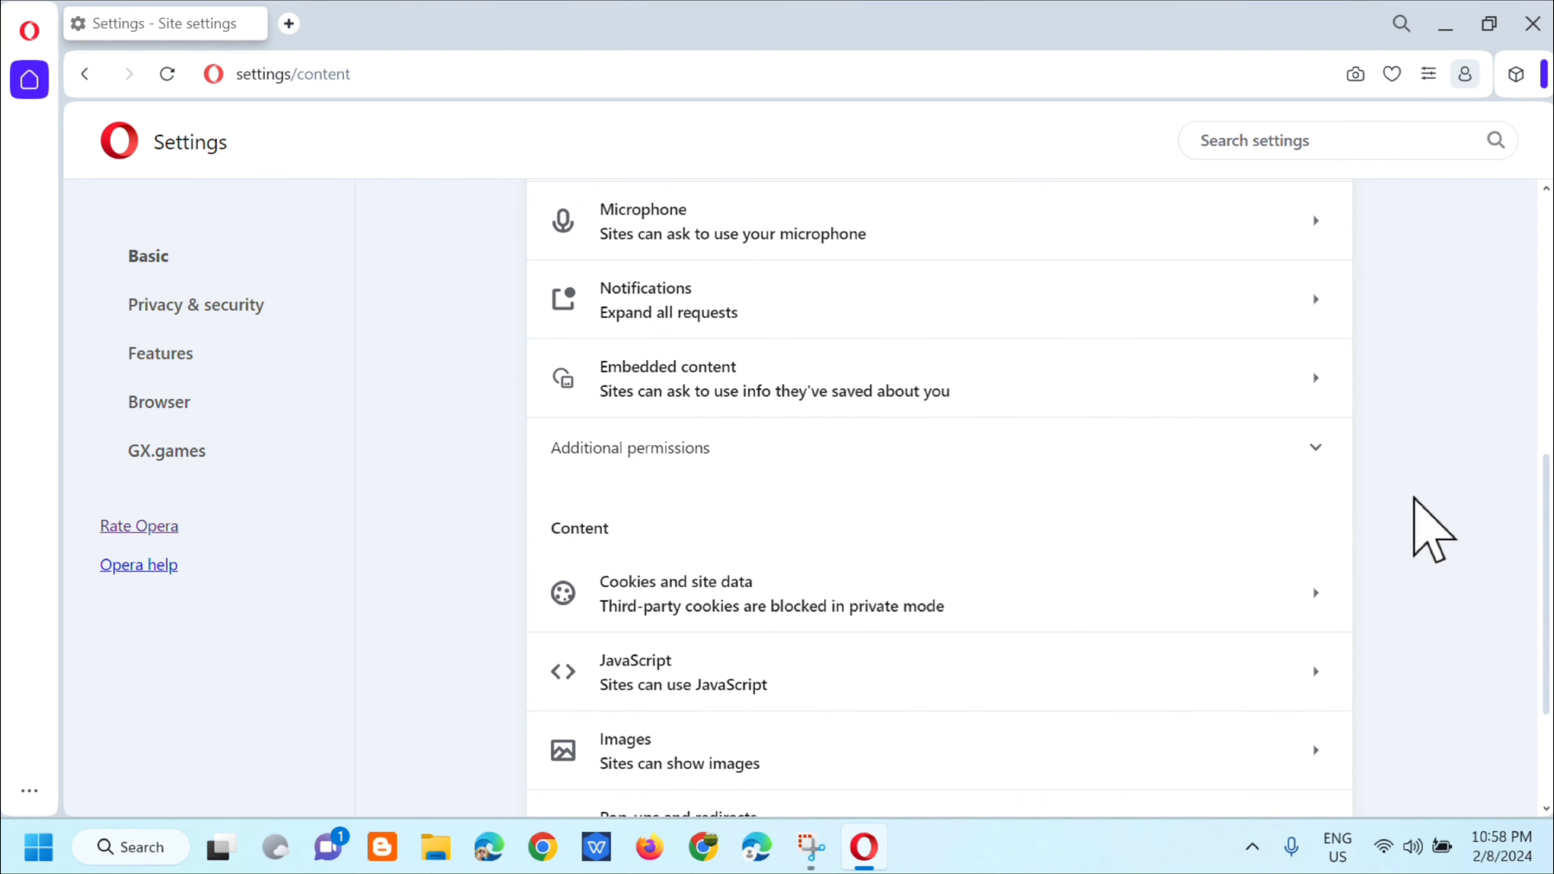
Reach the Microphone permission page under the Permissions section.
scroll(up, 3)
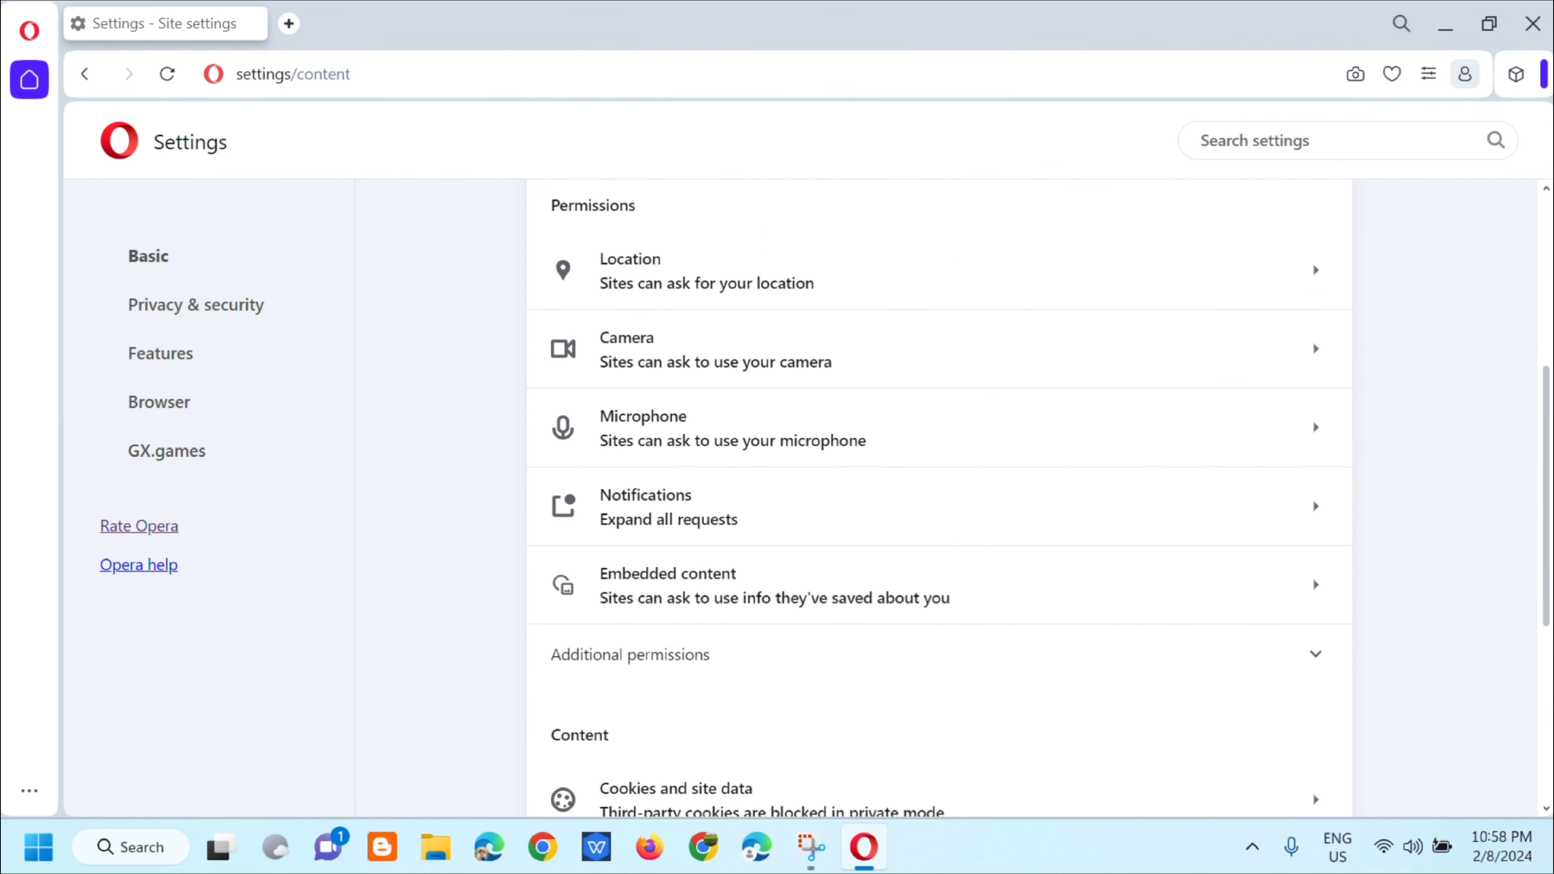
scroll(up, 3)
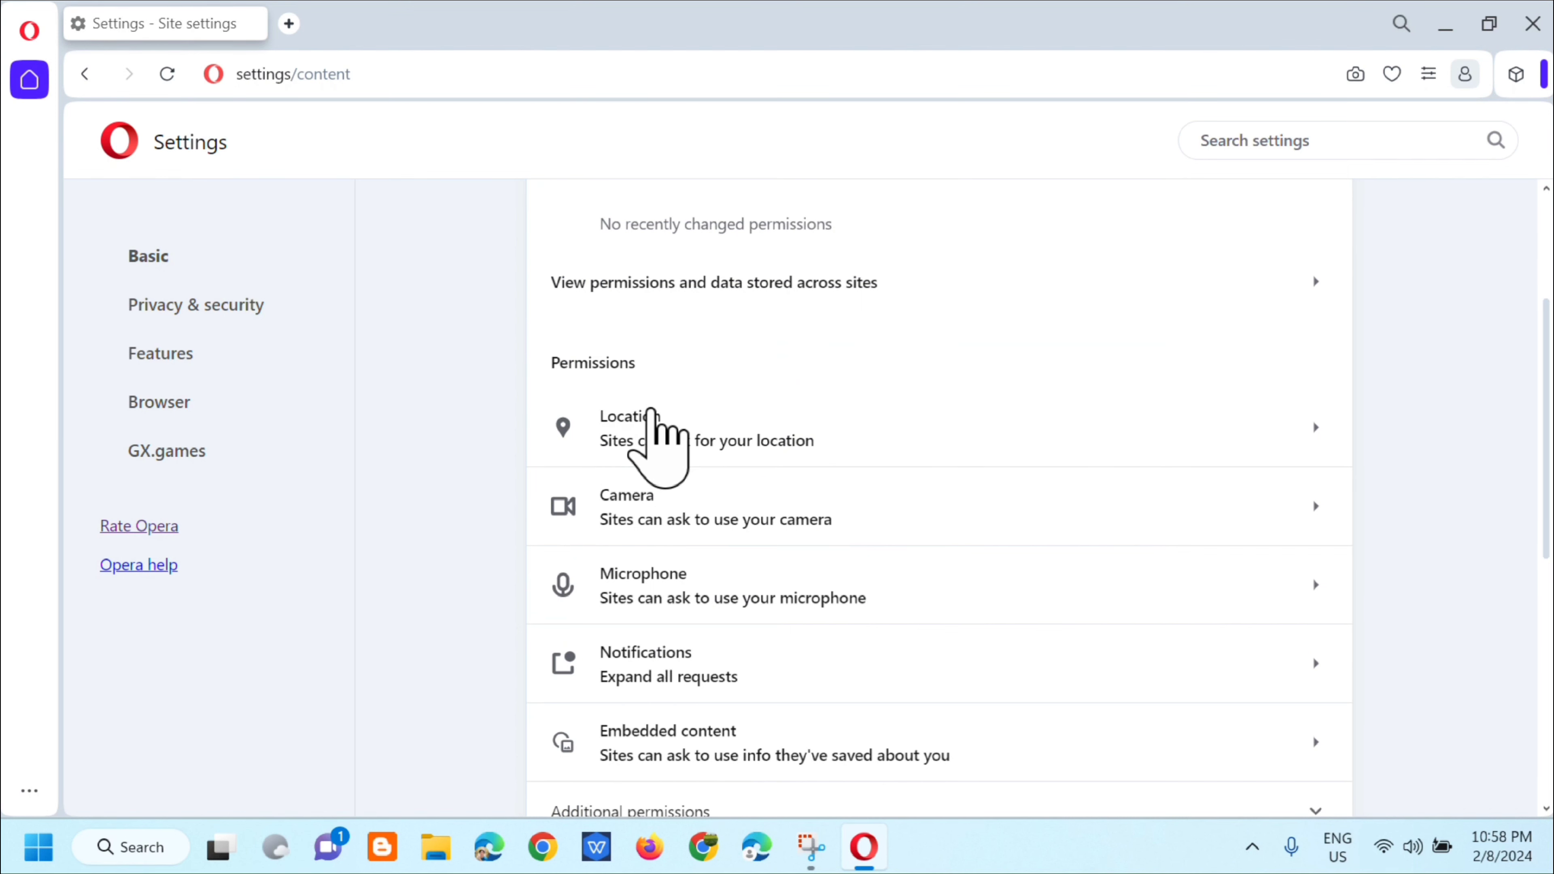
mouse_move(680, 619)
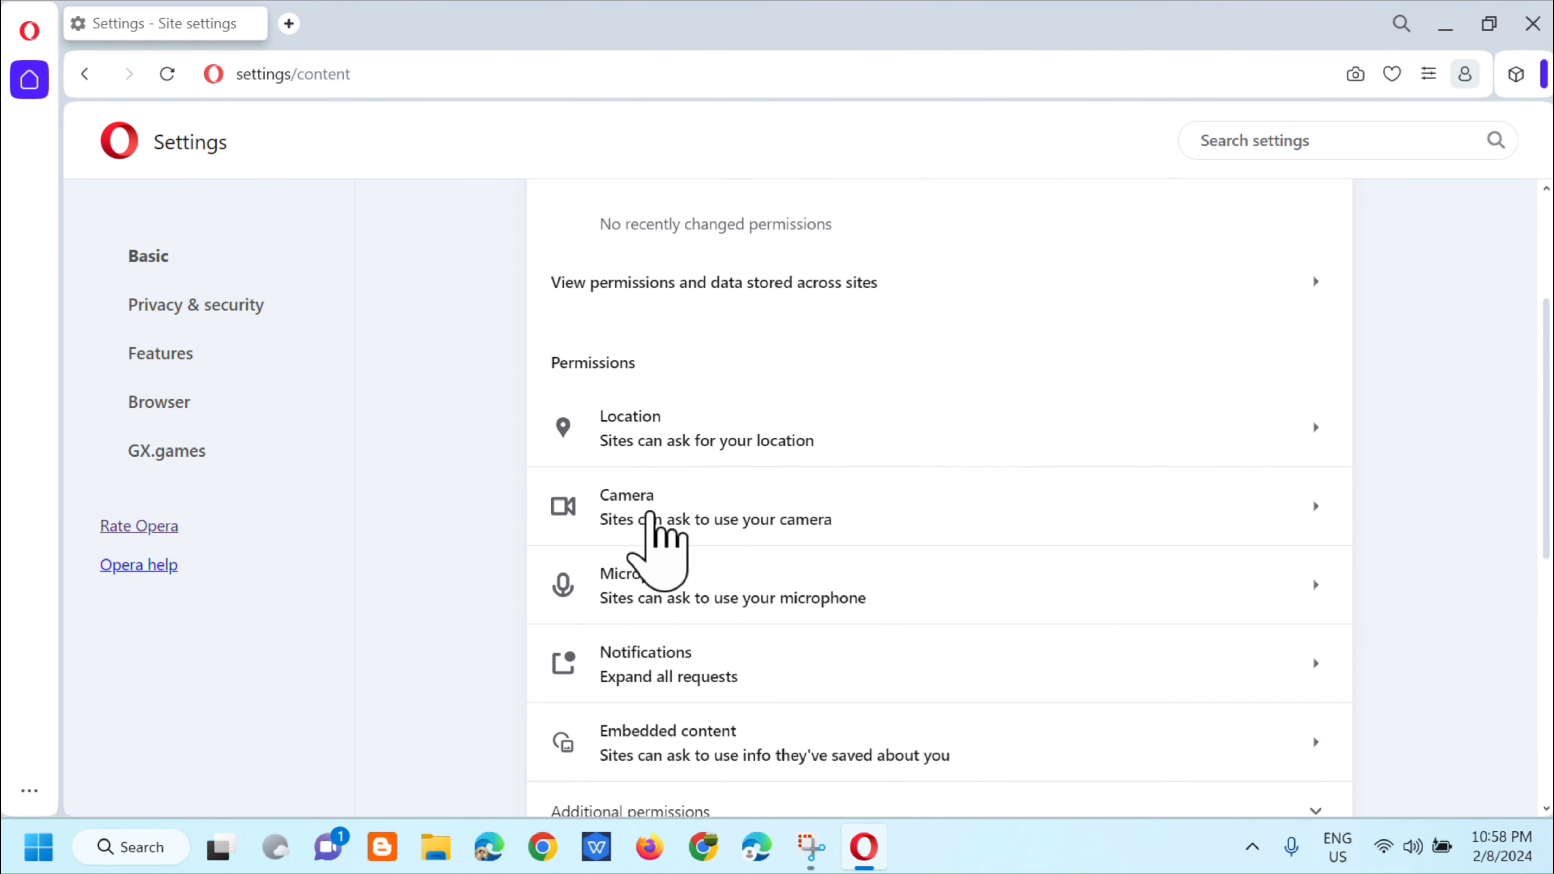
mouse_move(659, 609)
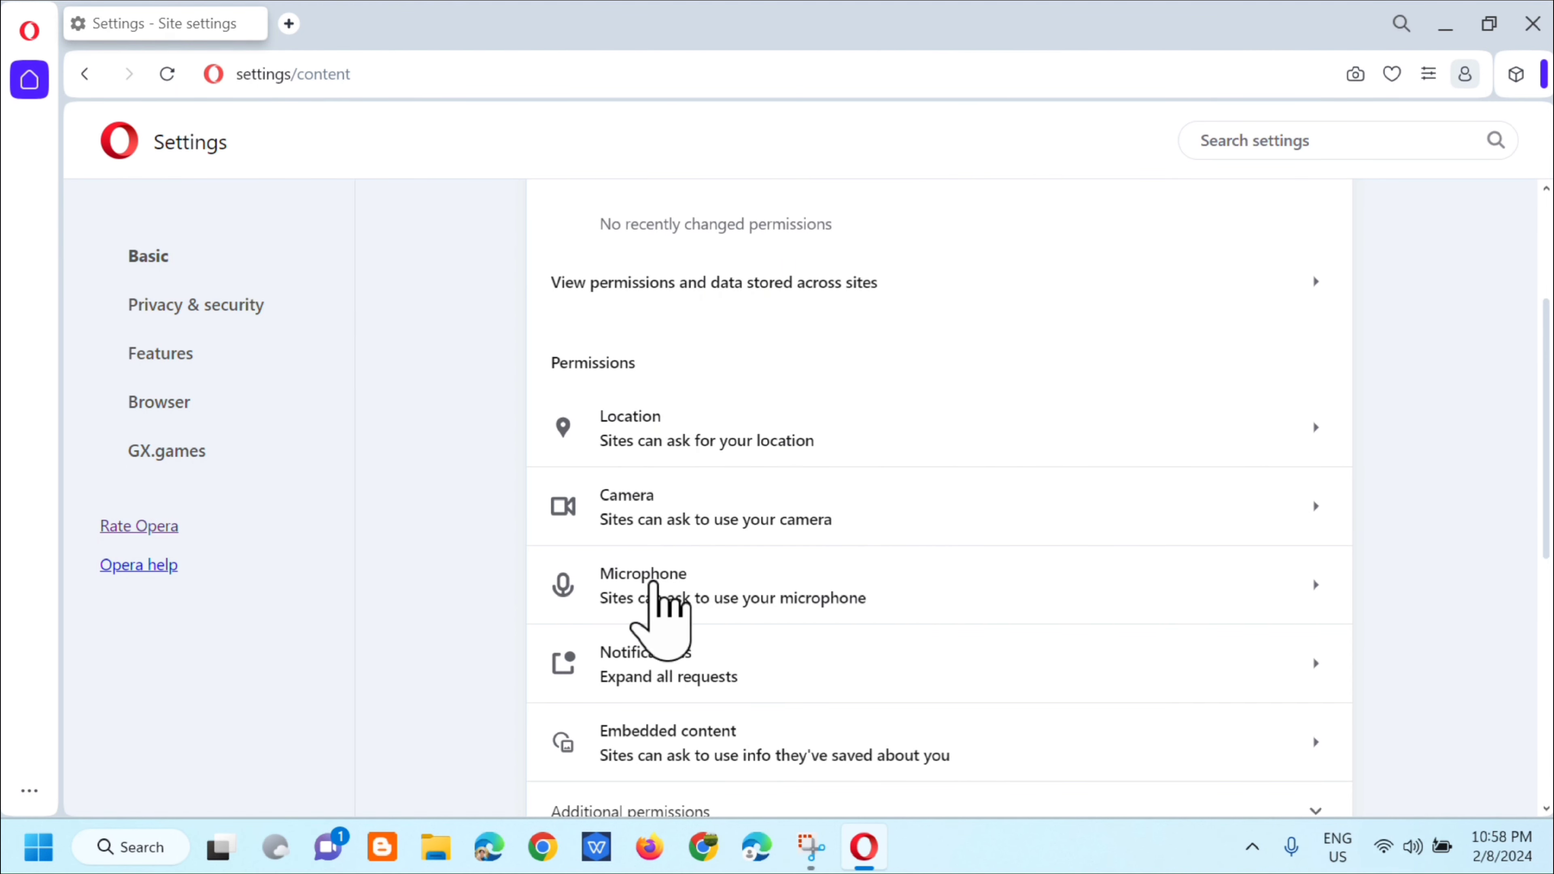
mouse_move(738, 635)
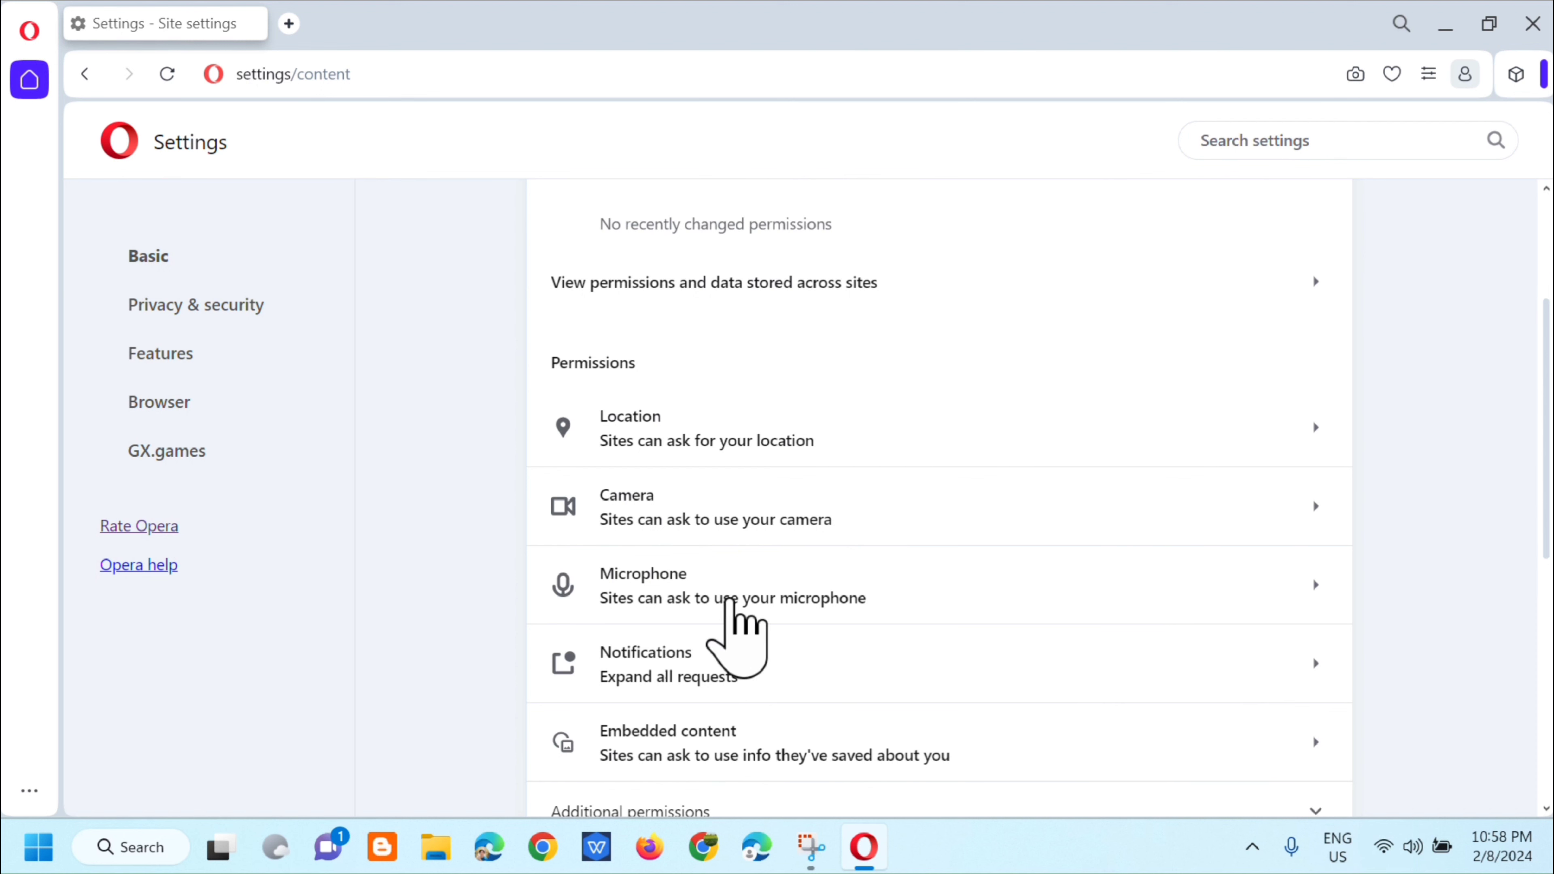
mouse_move(786, 624)
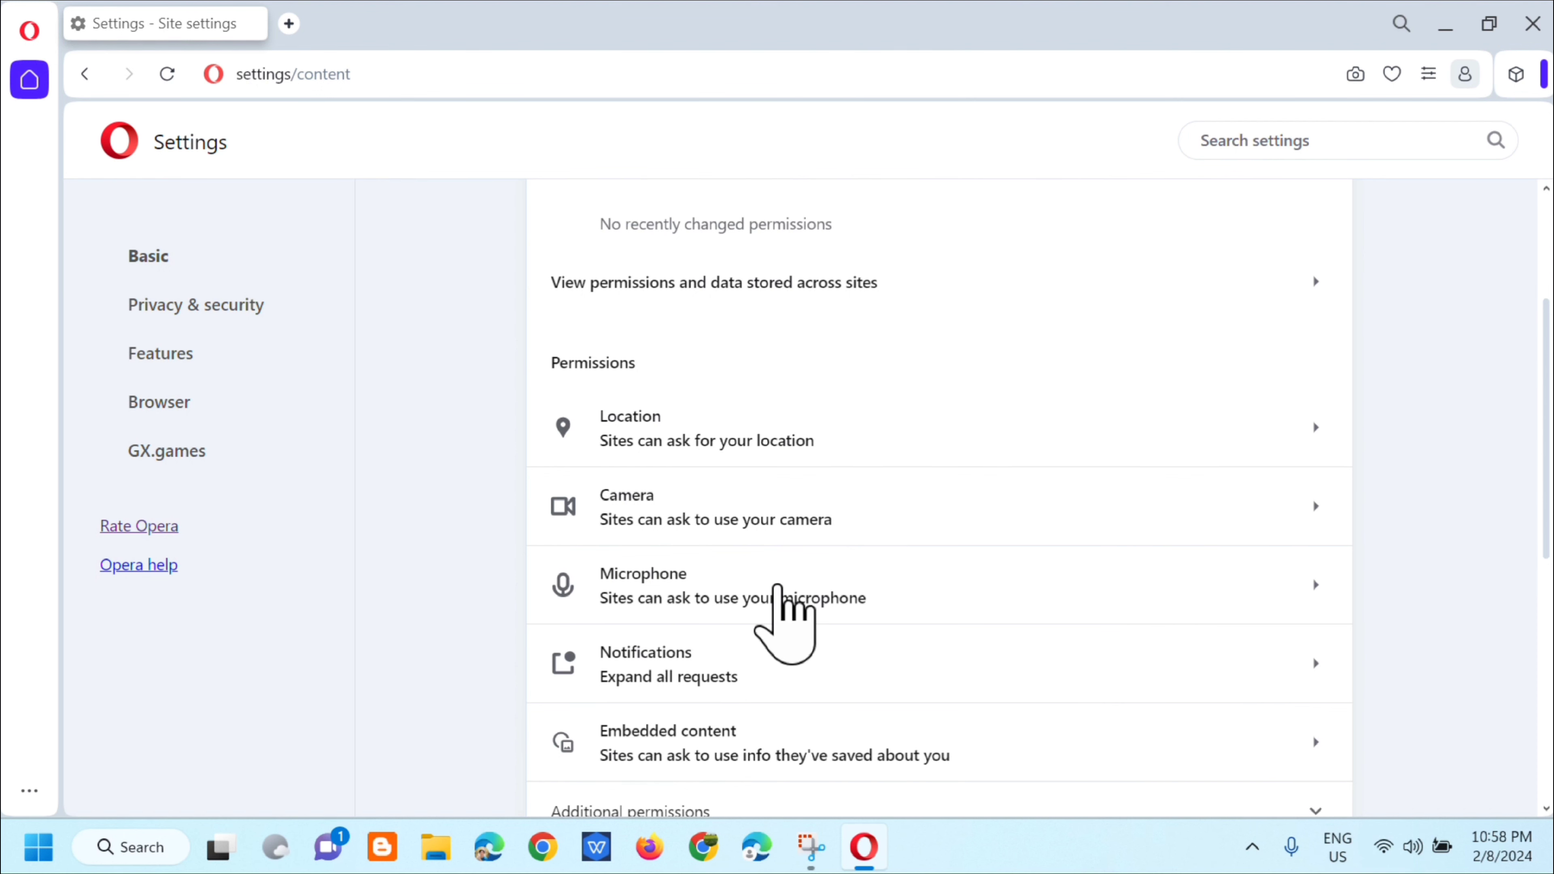
click(642, 584)
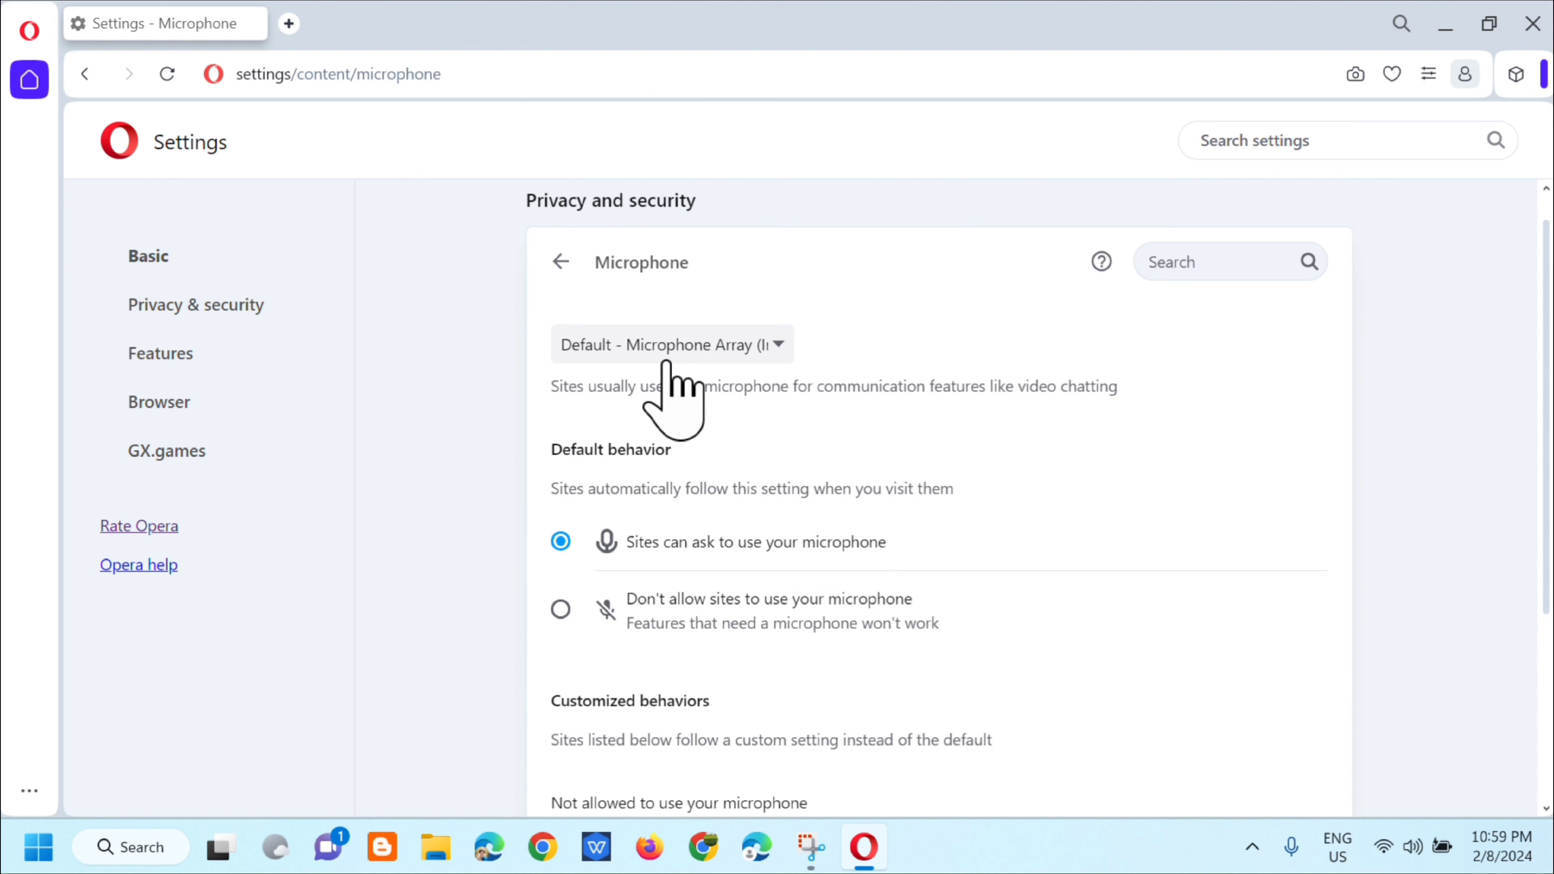
mouse_move(783, 386)
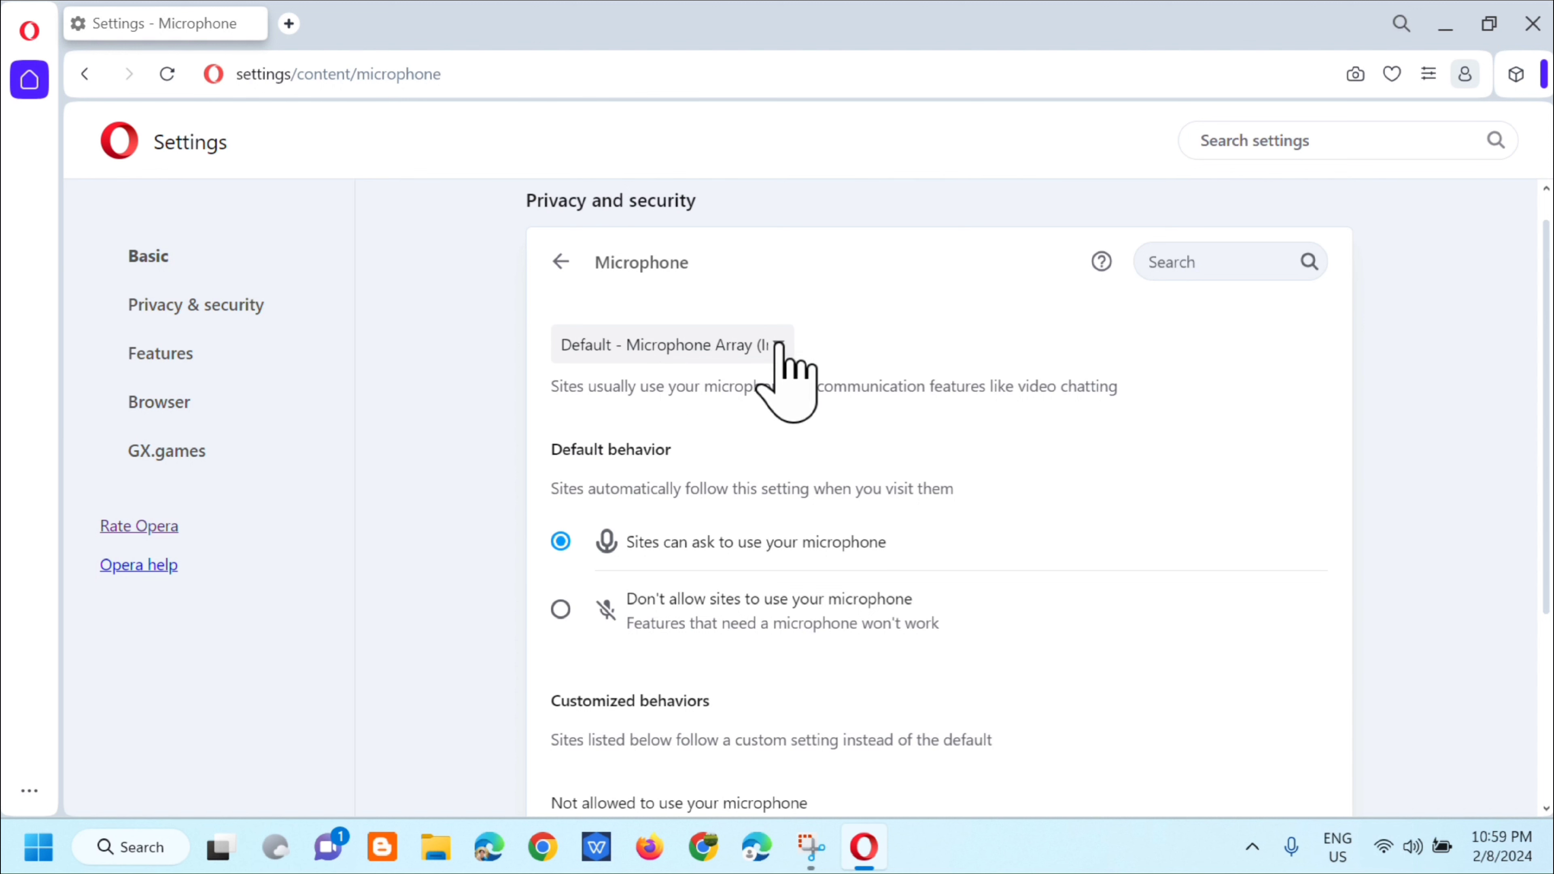
click(672, 344)
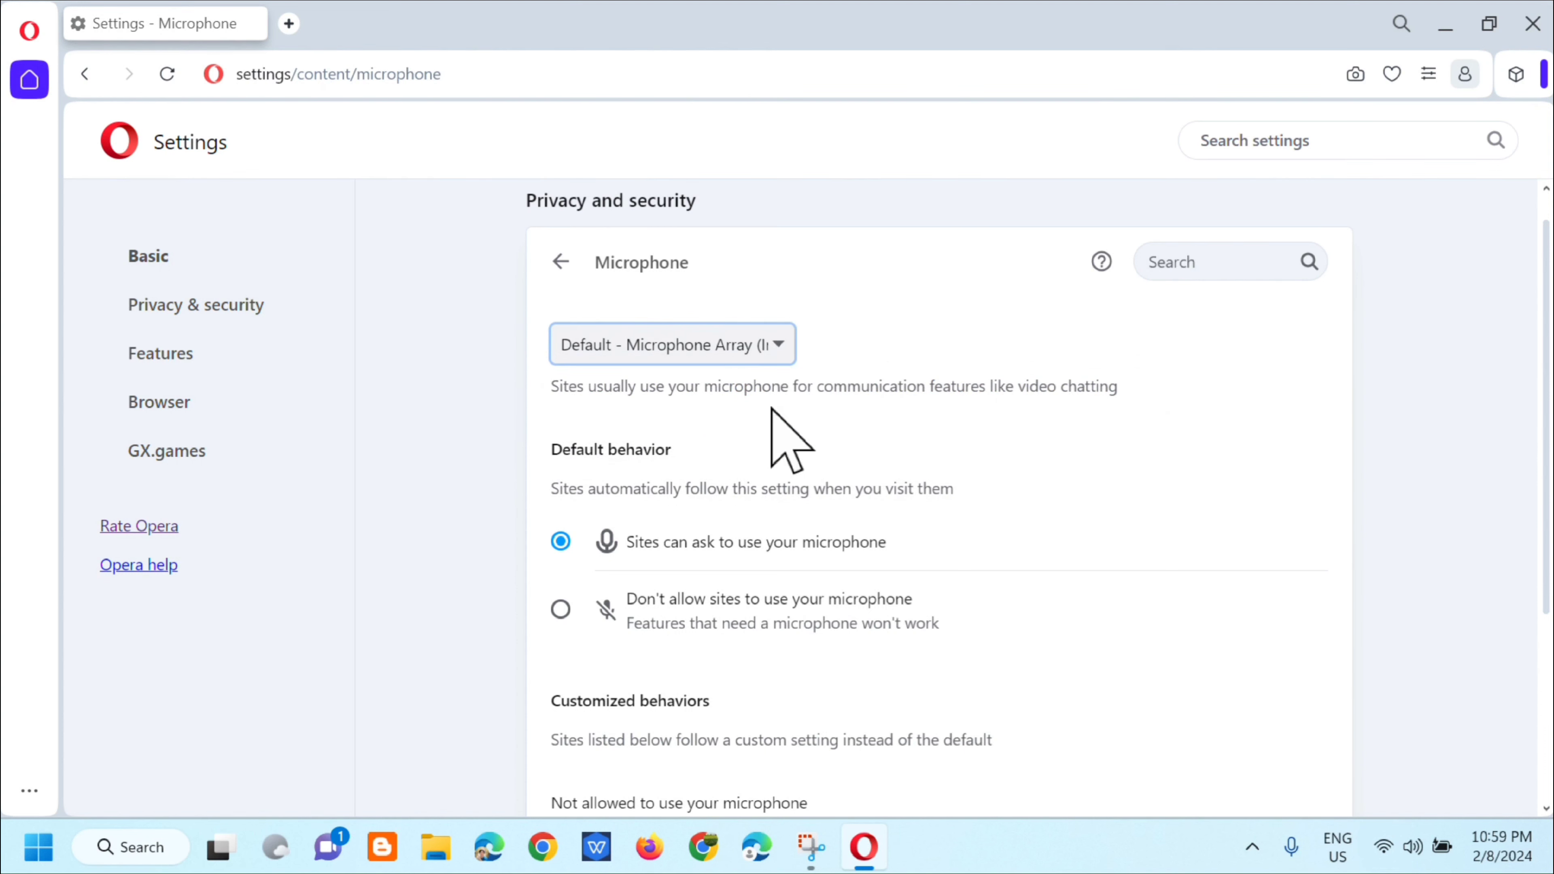
mouse_move(751, 453)
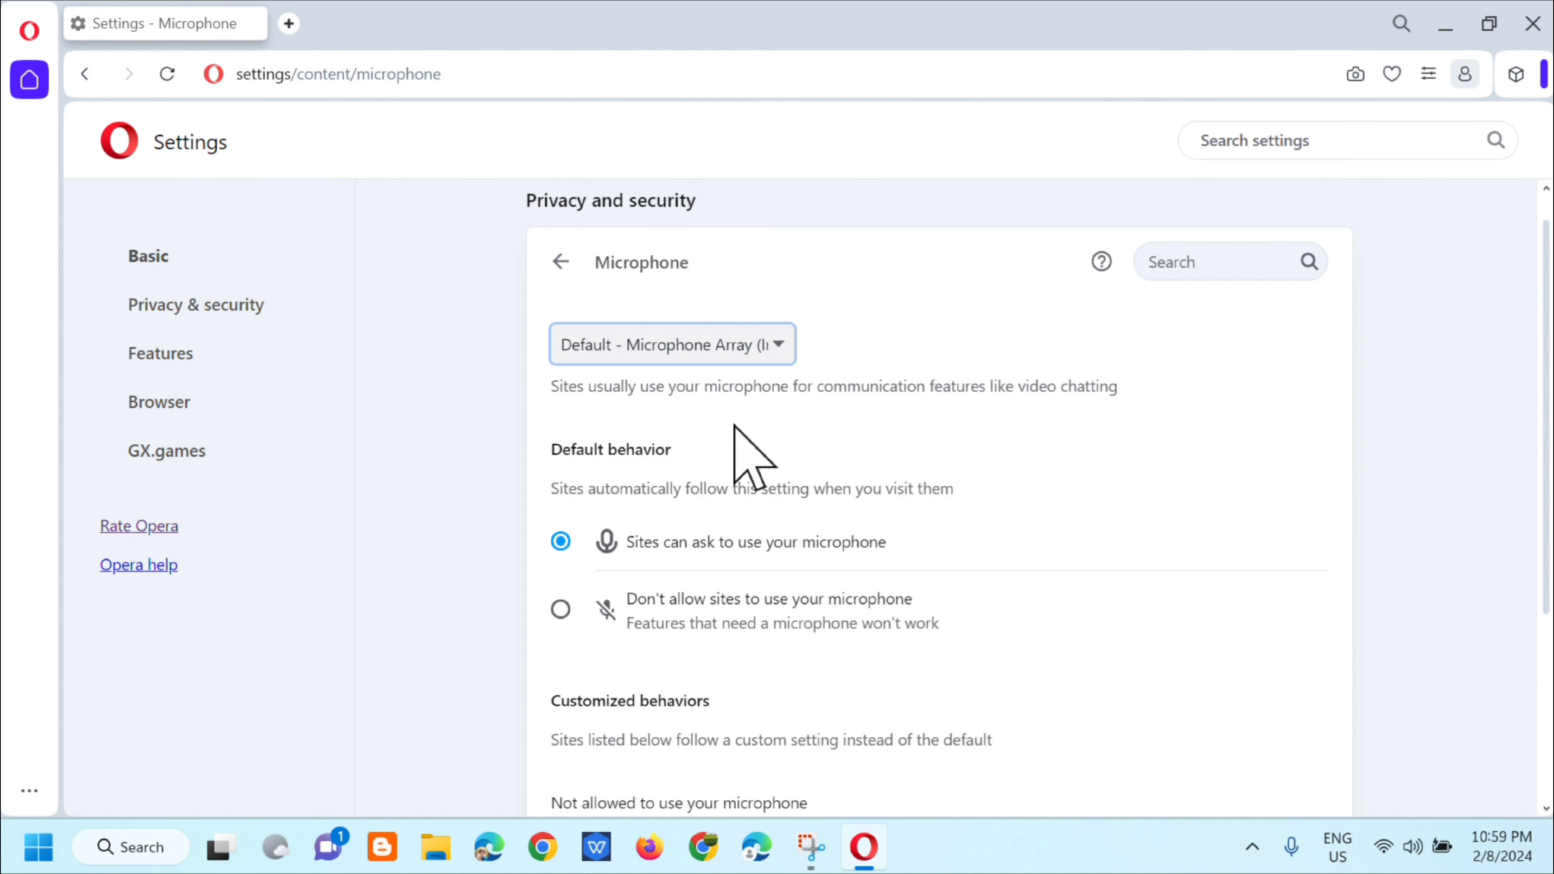
mouse_move(976, 446)
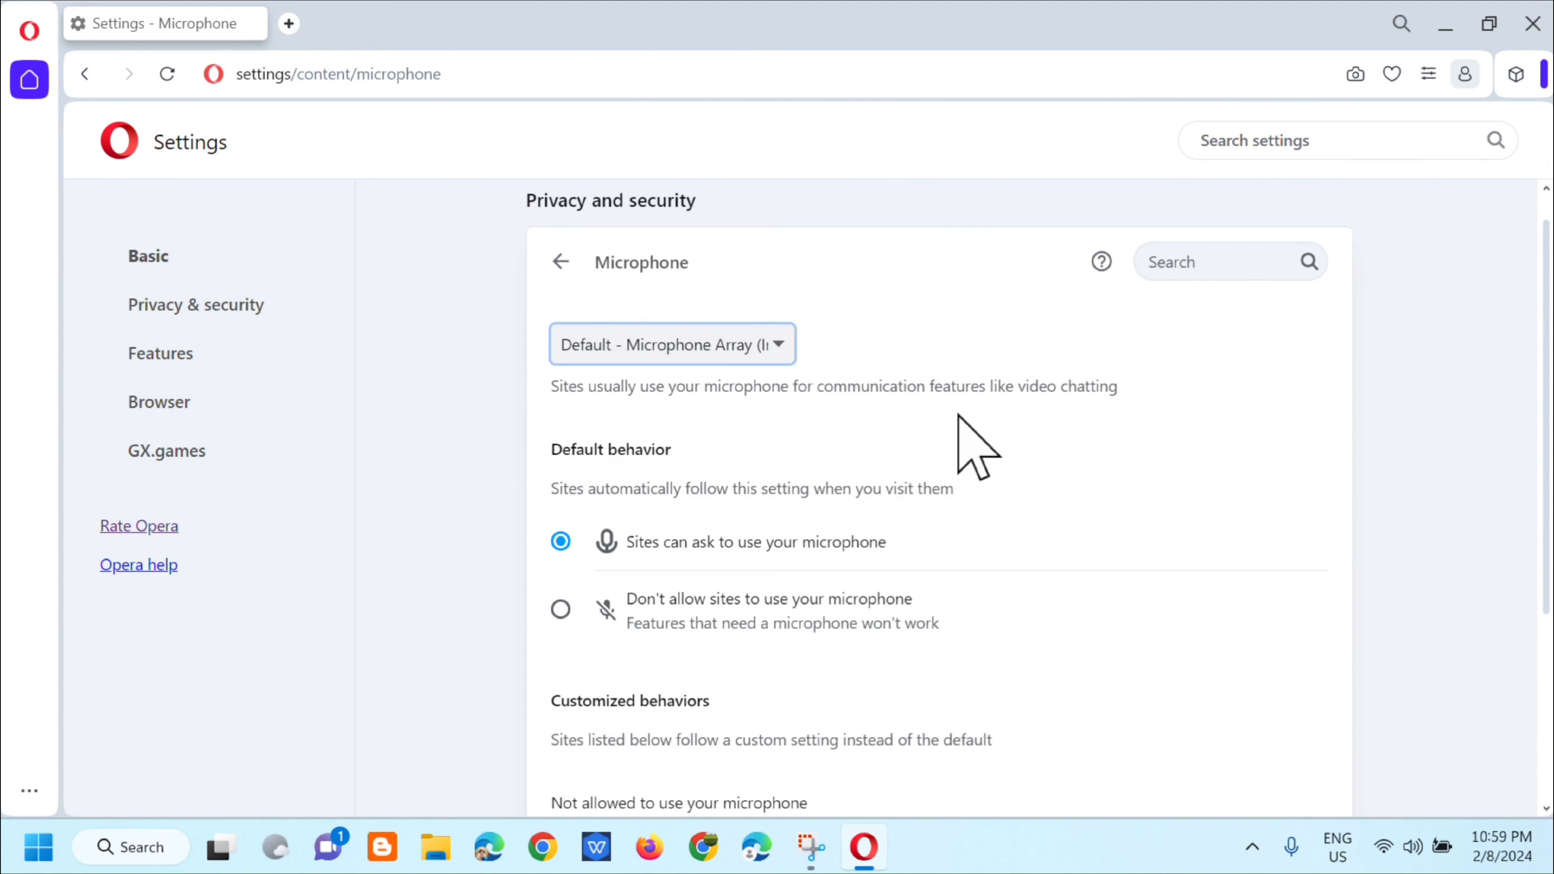
mouse_move(1076, 446)
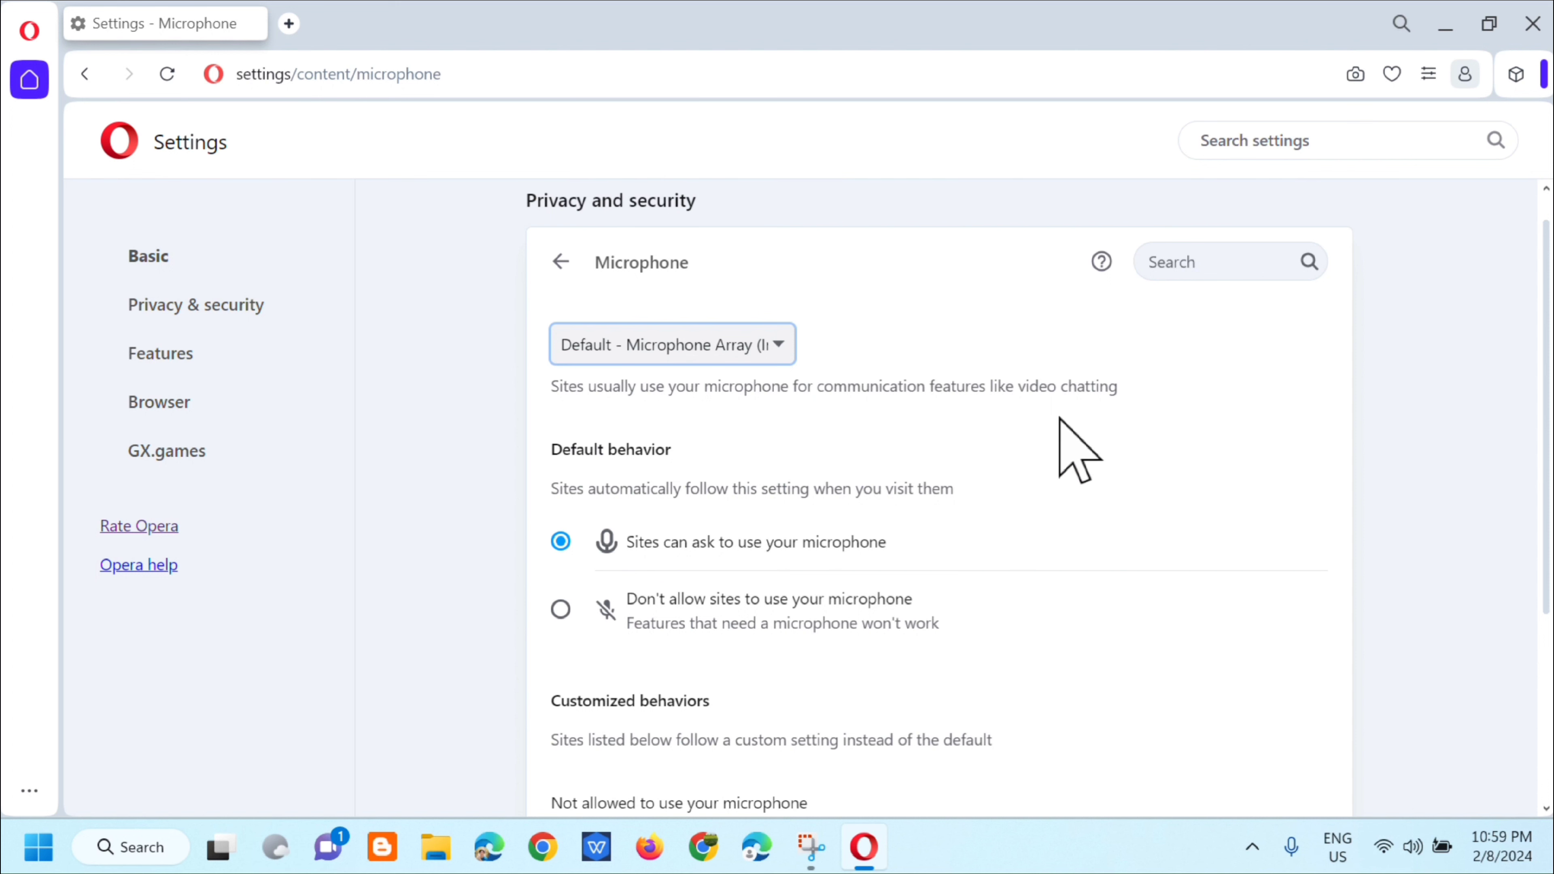
mouse_move(650, 500)
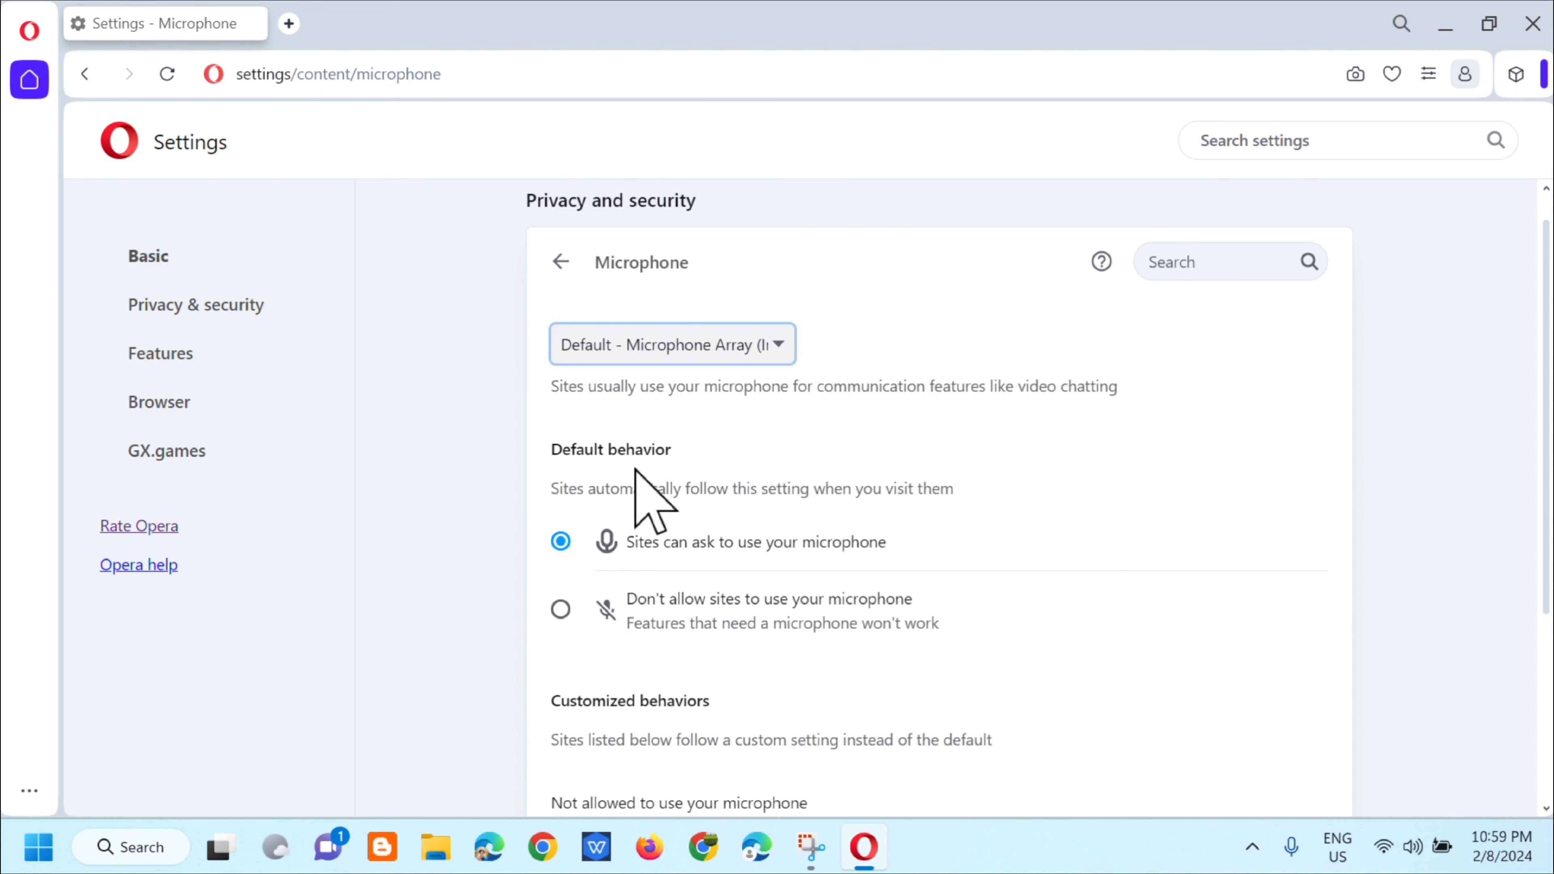
mouse_move(741, 550)
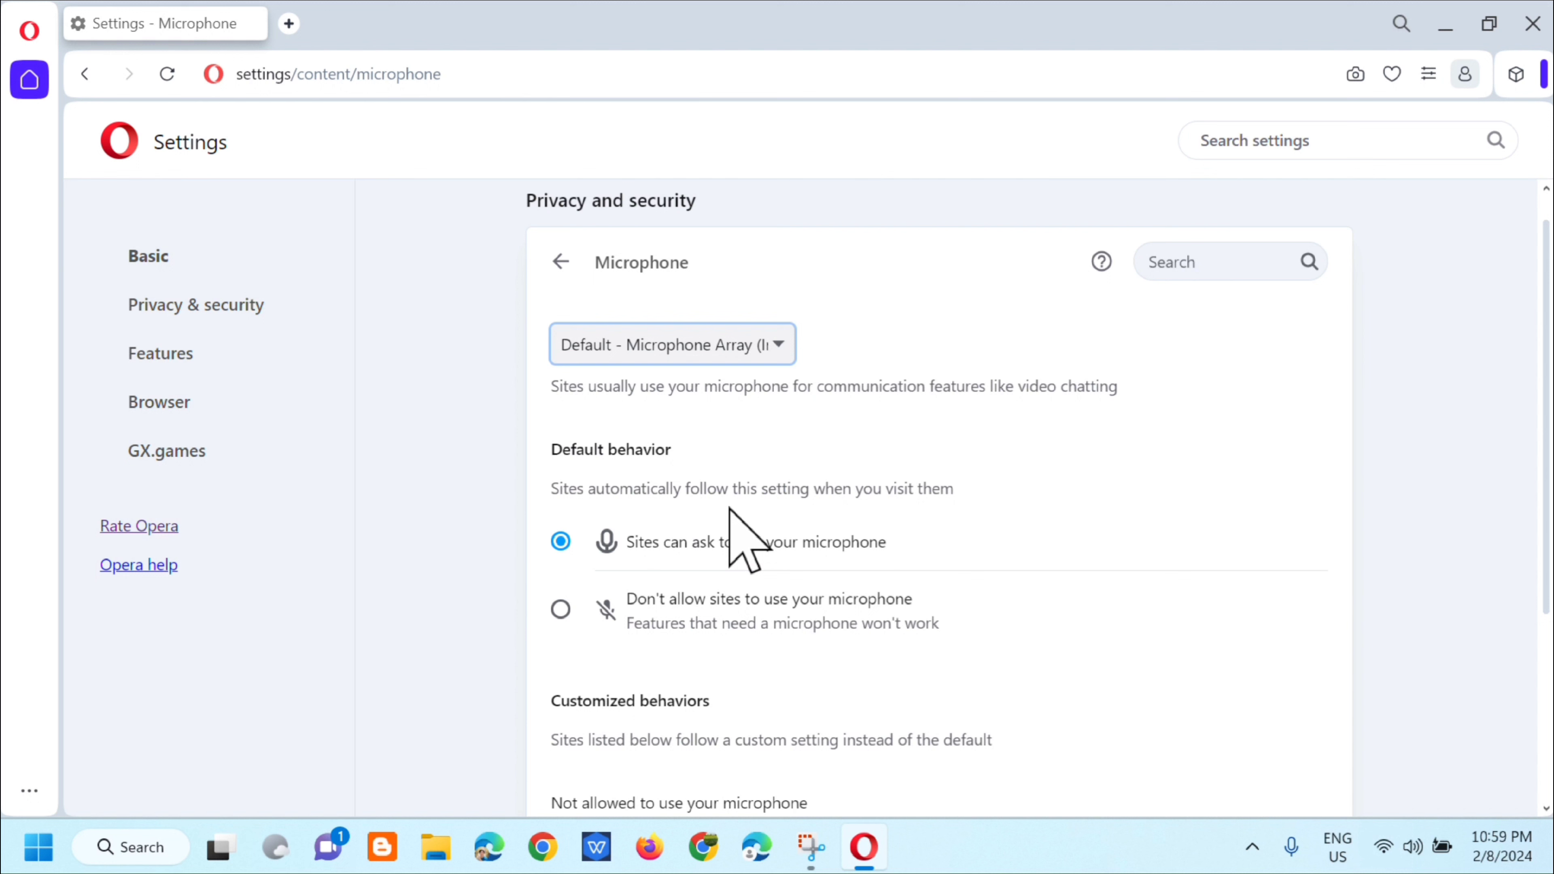
mouse_move(724, 555)
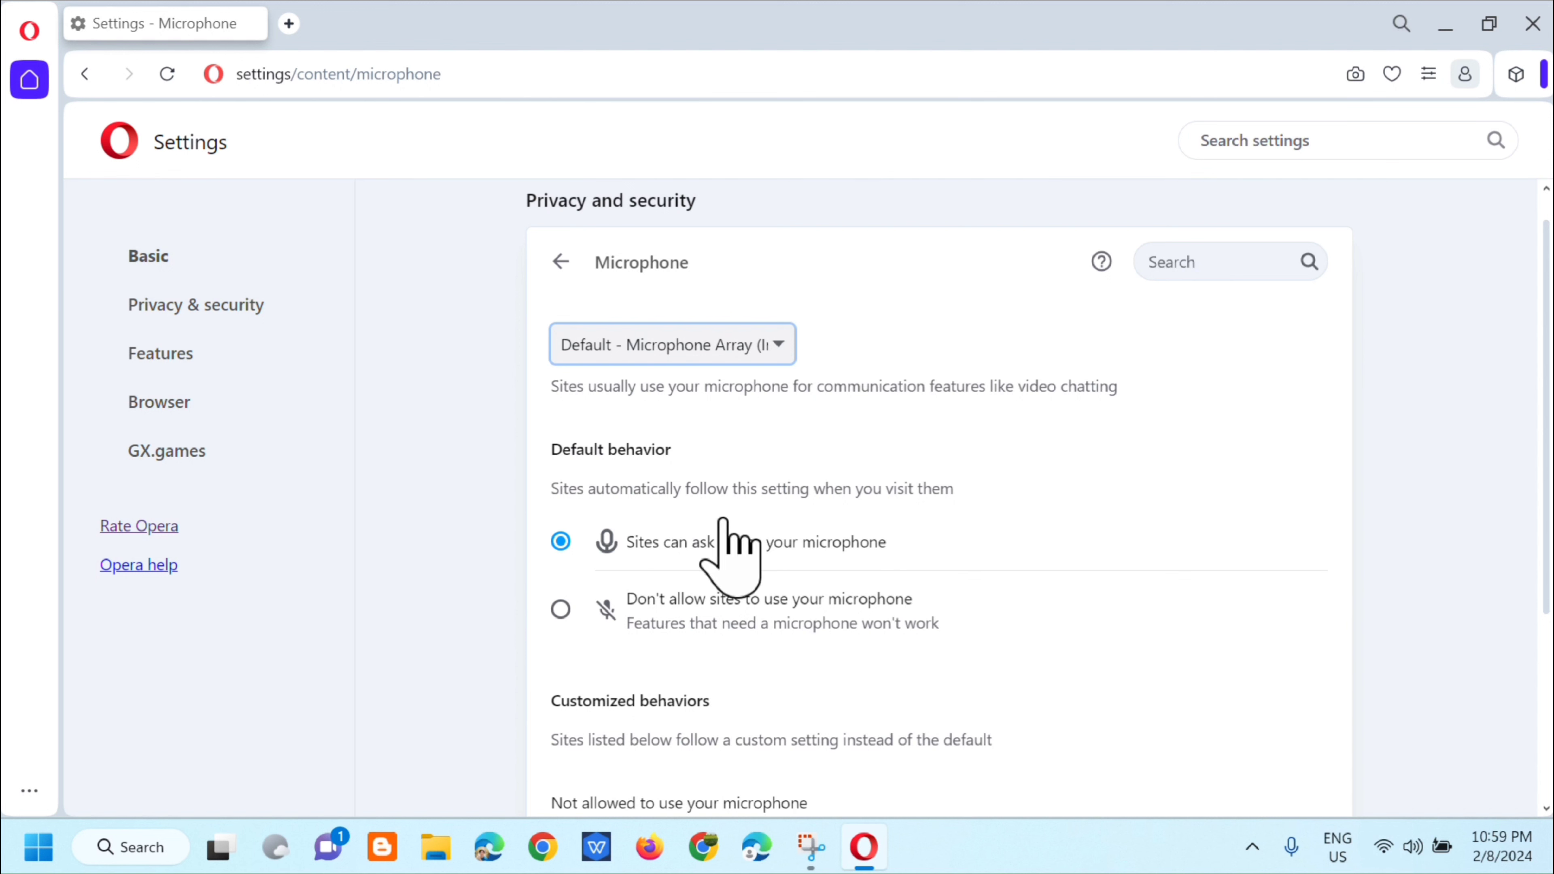
mouse_move(679, 619)
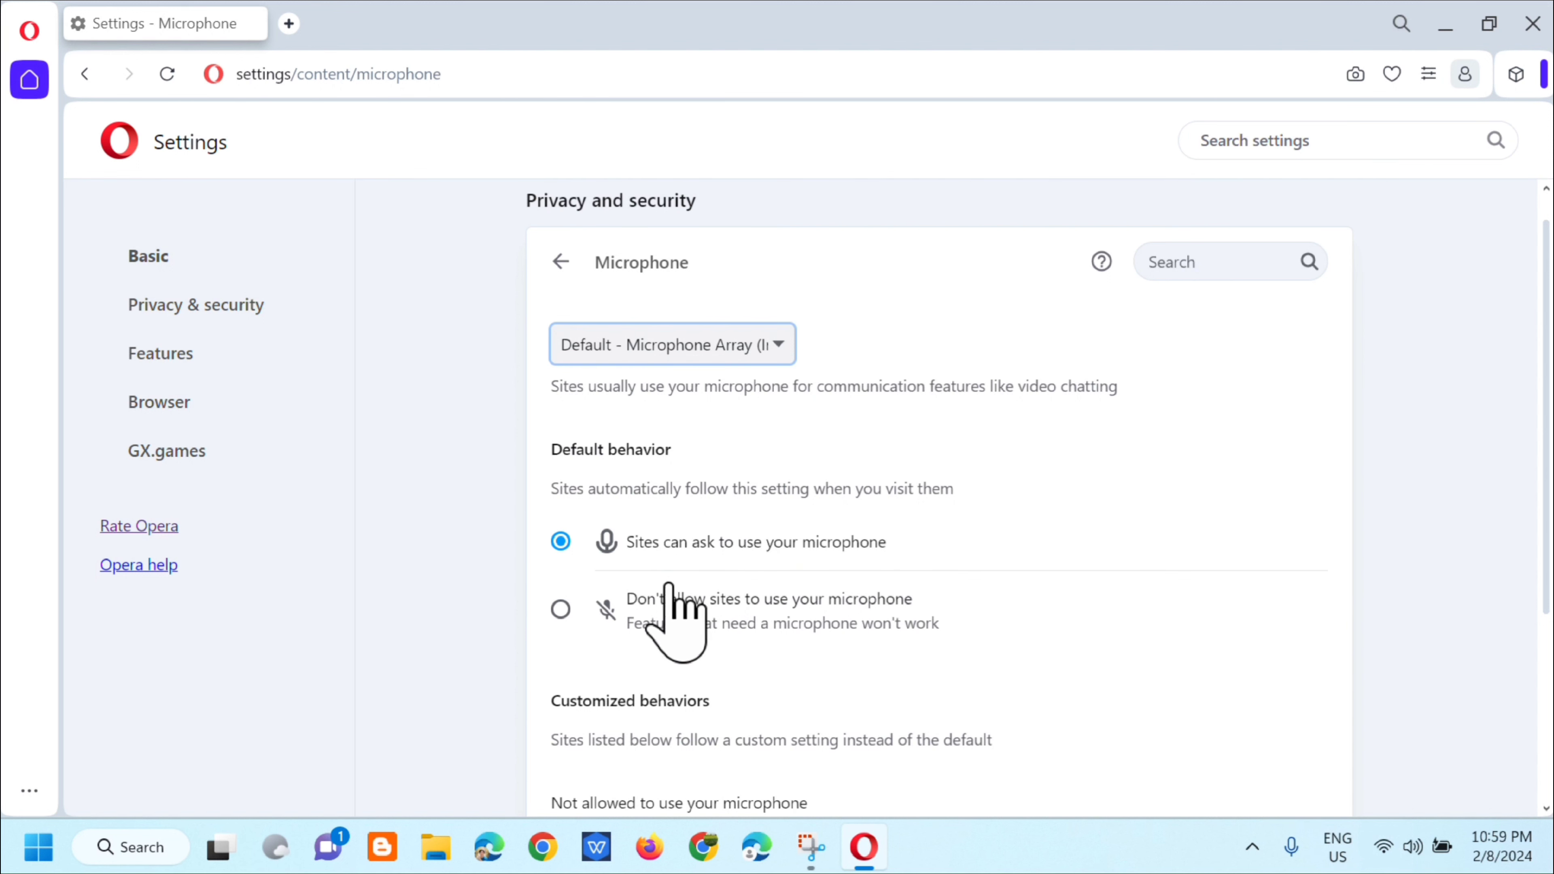
mouse_move(748, 600)
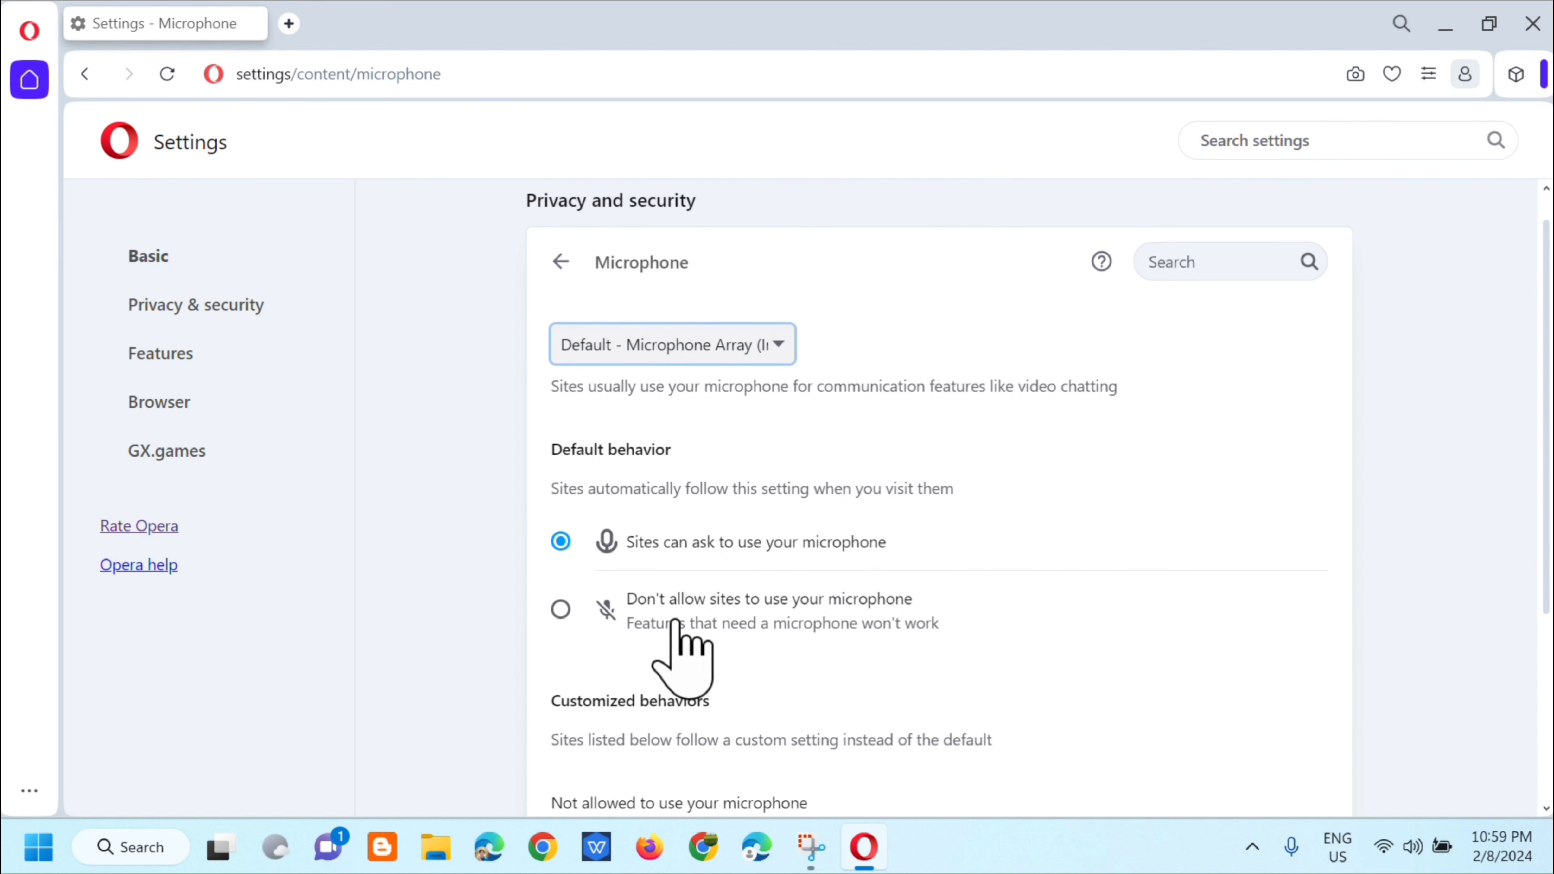
mouse_move(768, 684)
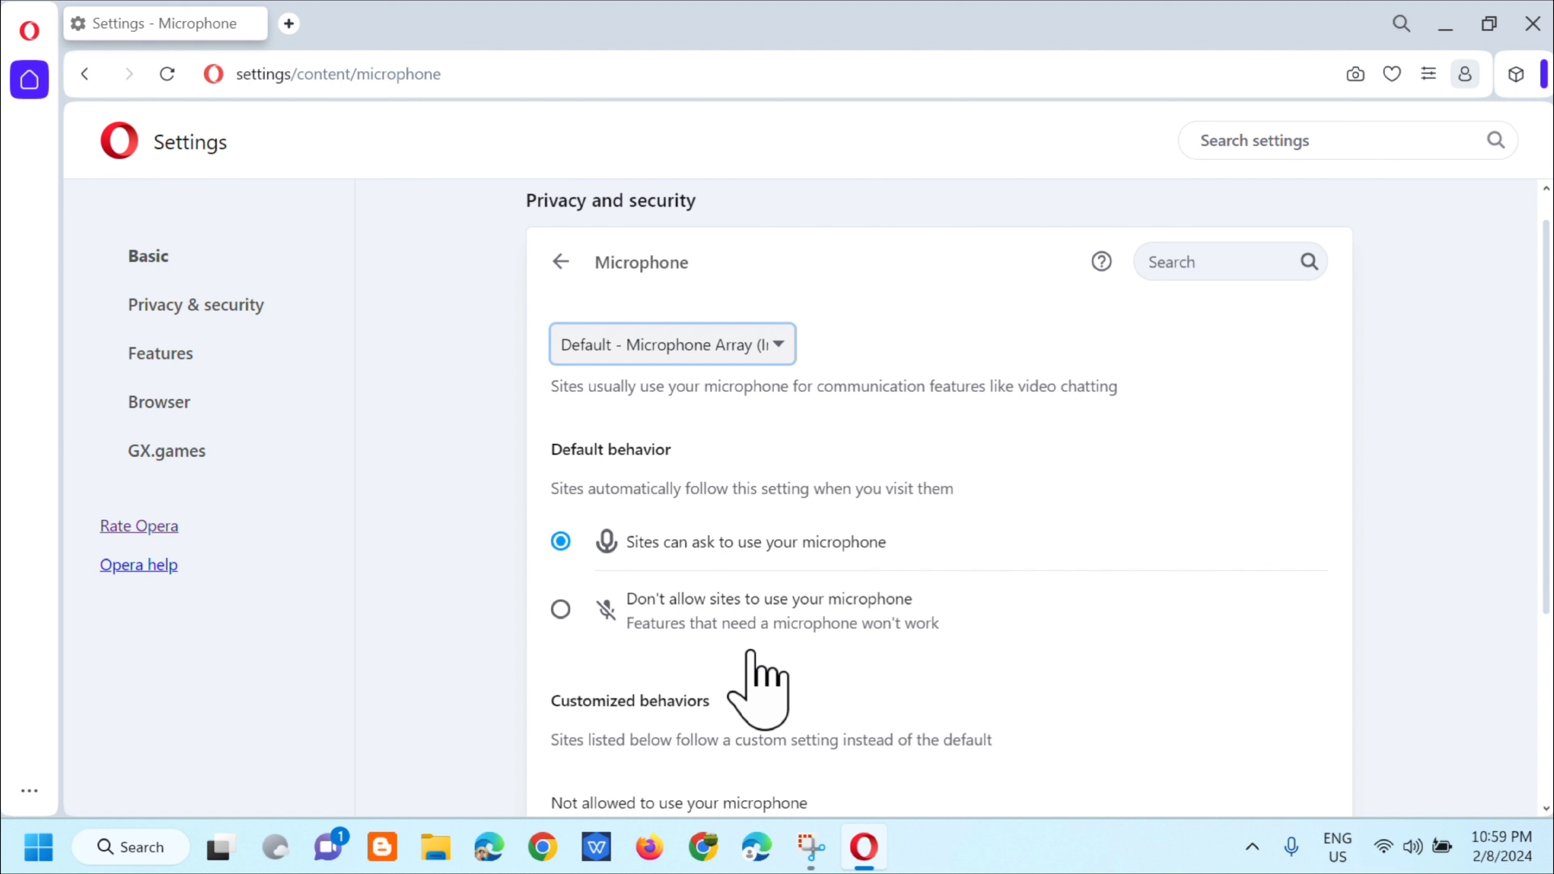
mouse_move(897, 674)
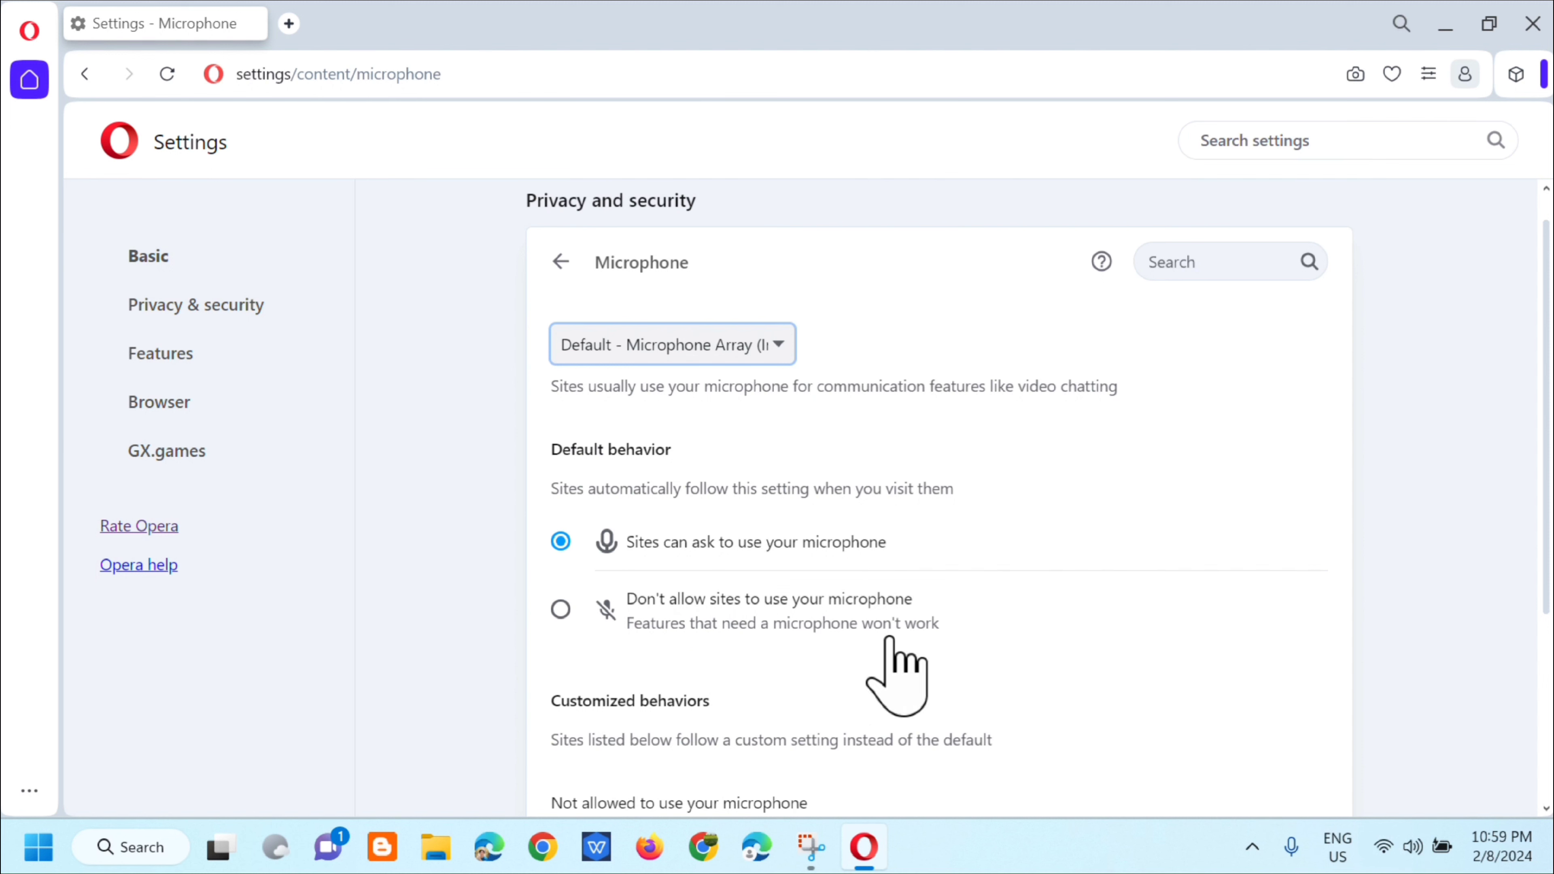
click(560, 608)
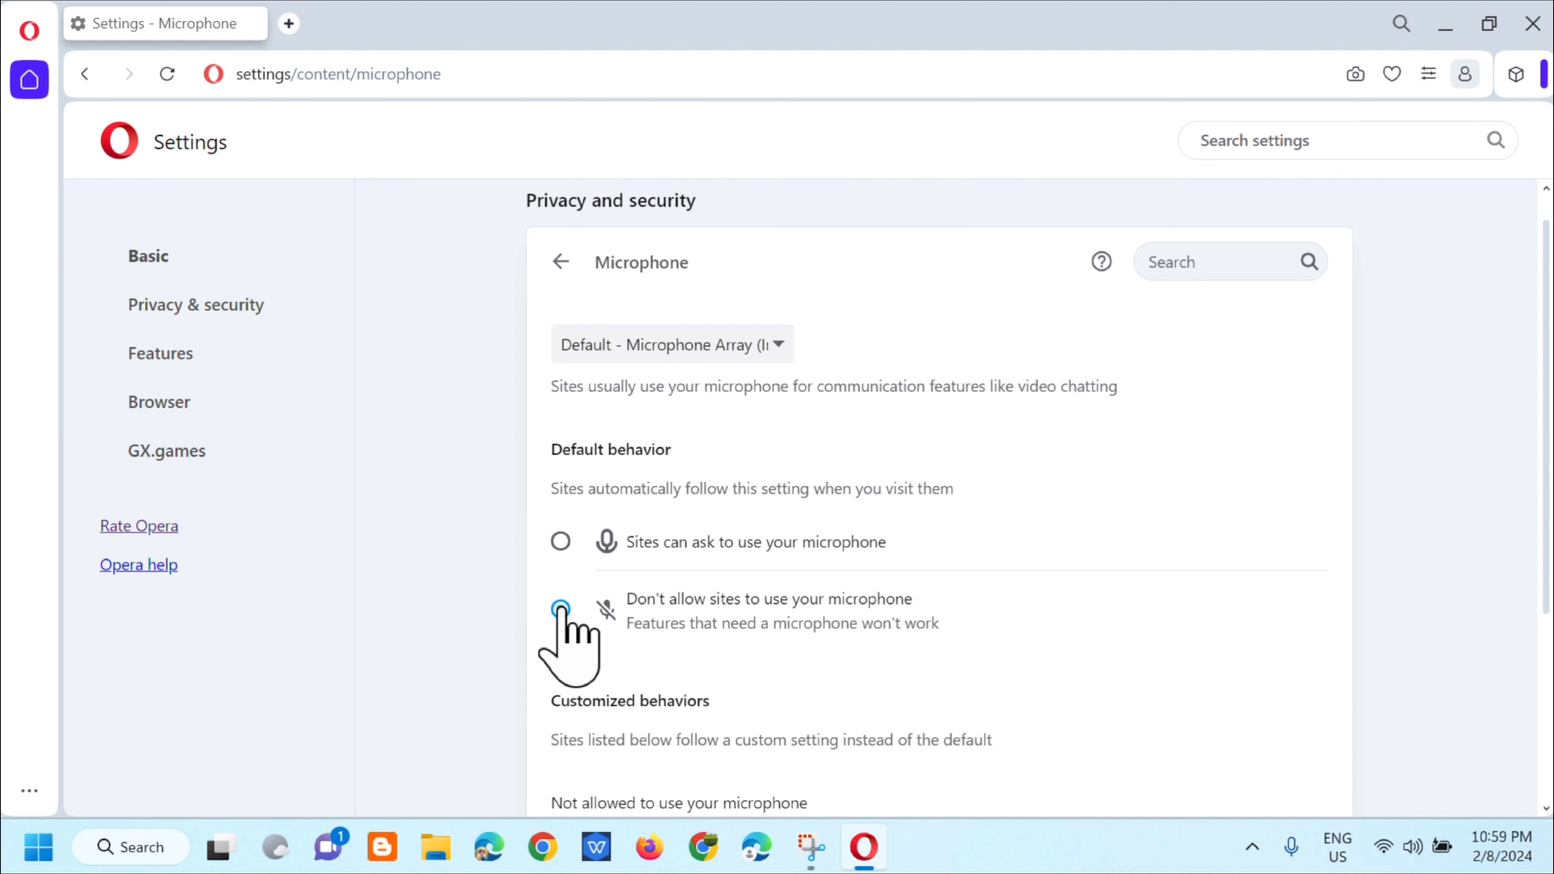
click(560, 609)
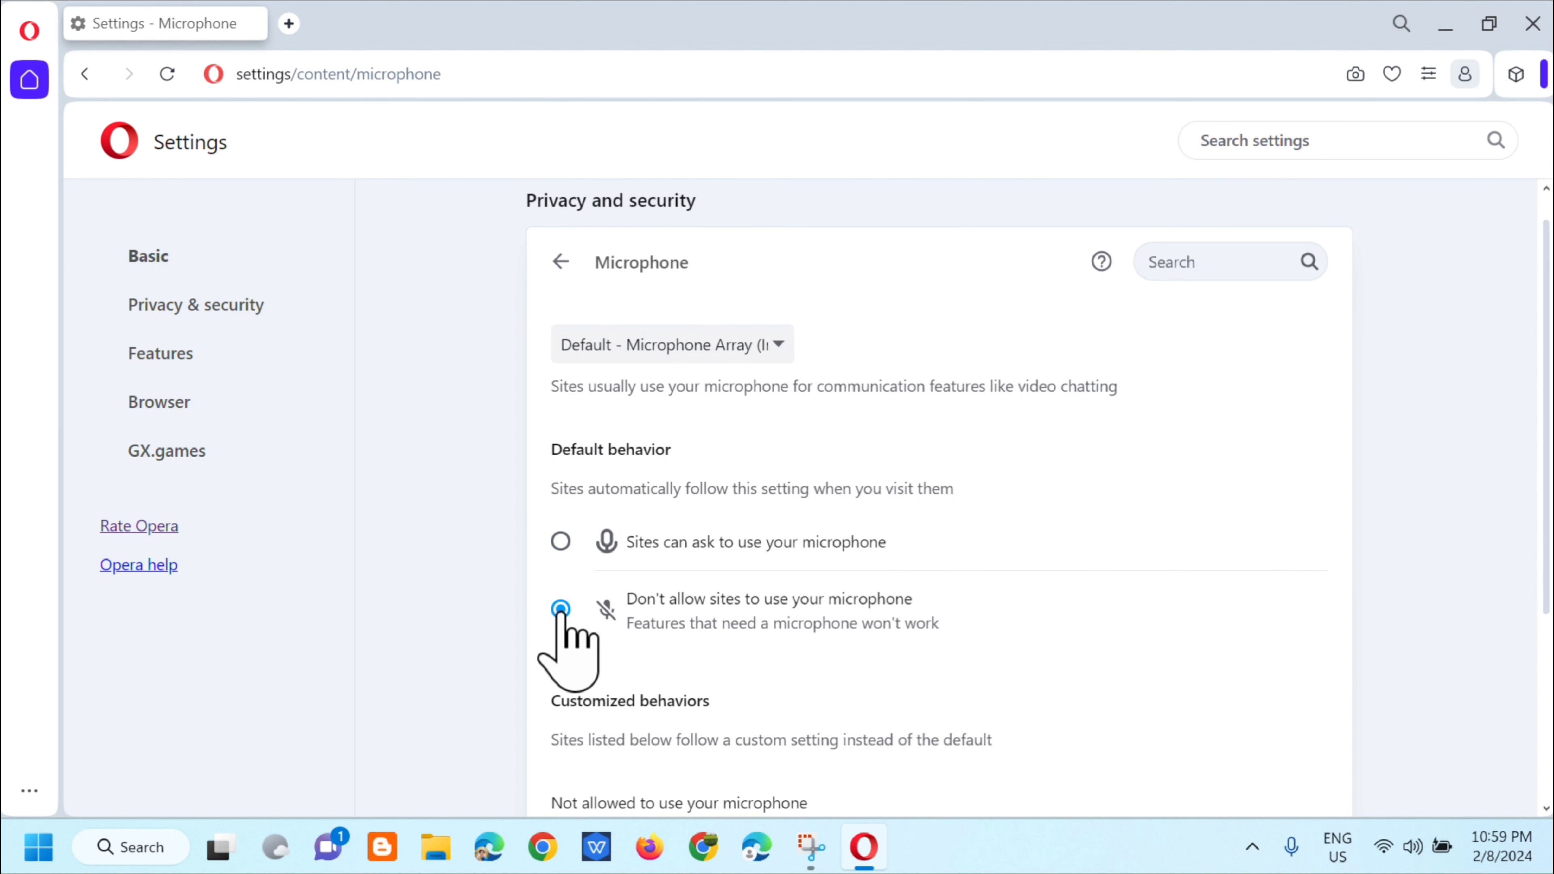
click(560, 541)
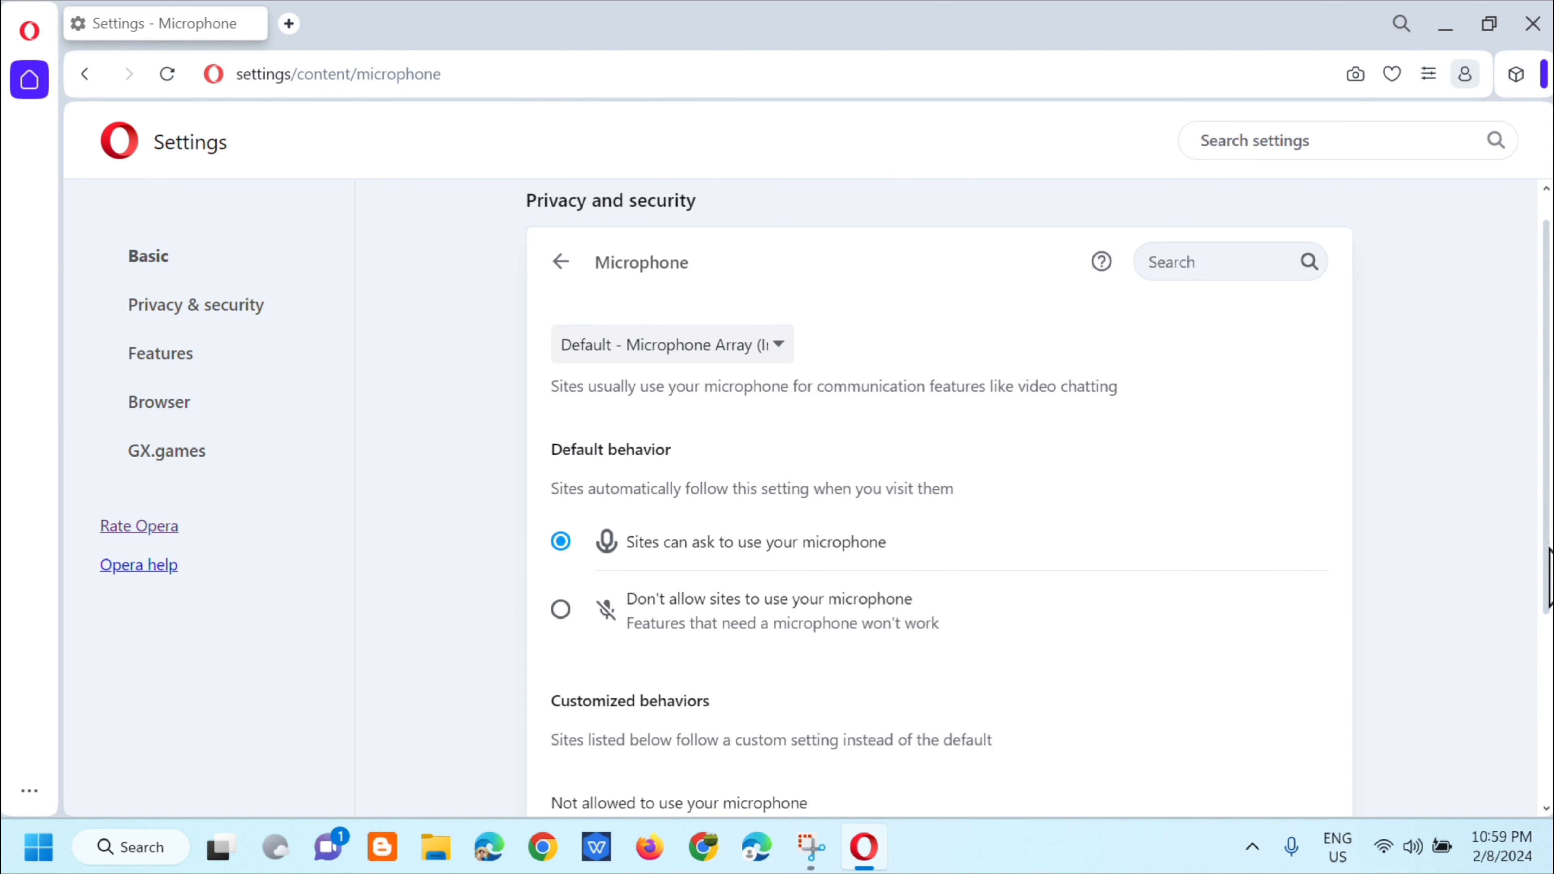
scroll(down, 3)
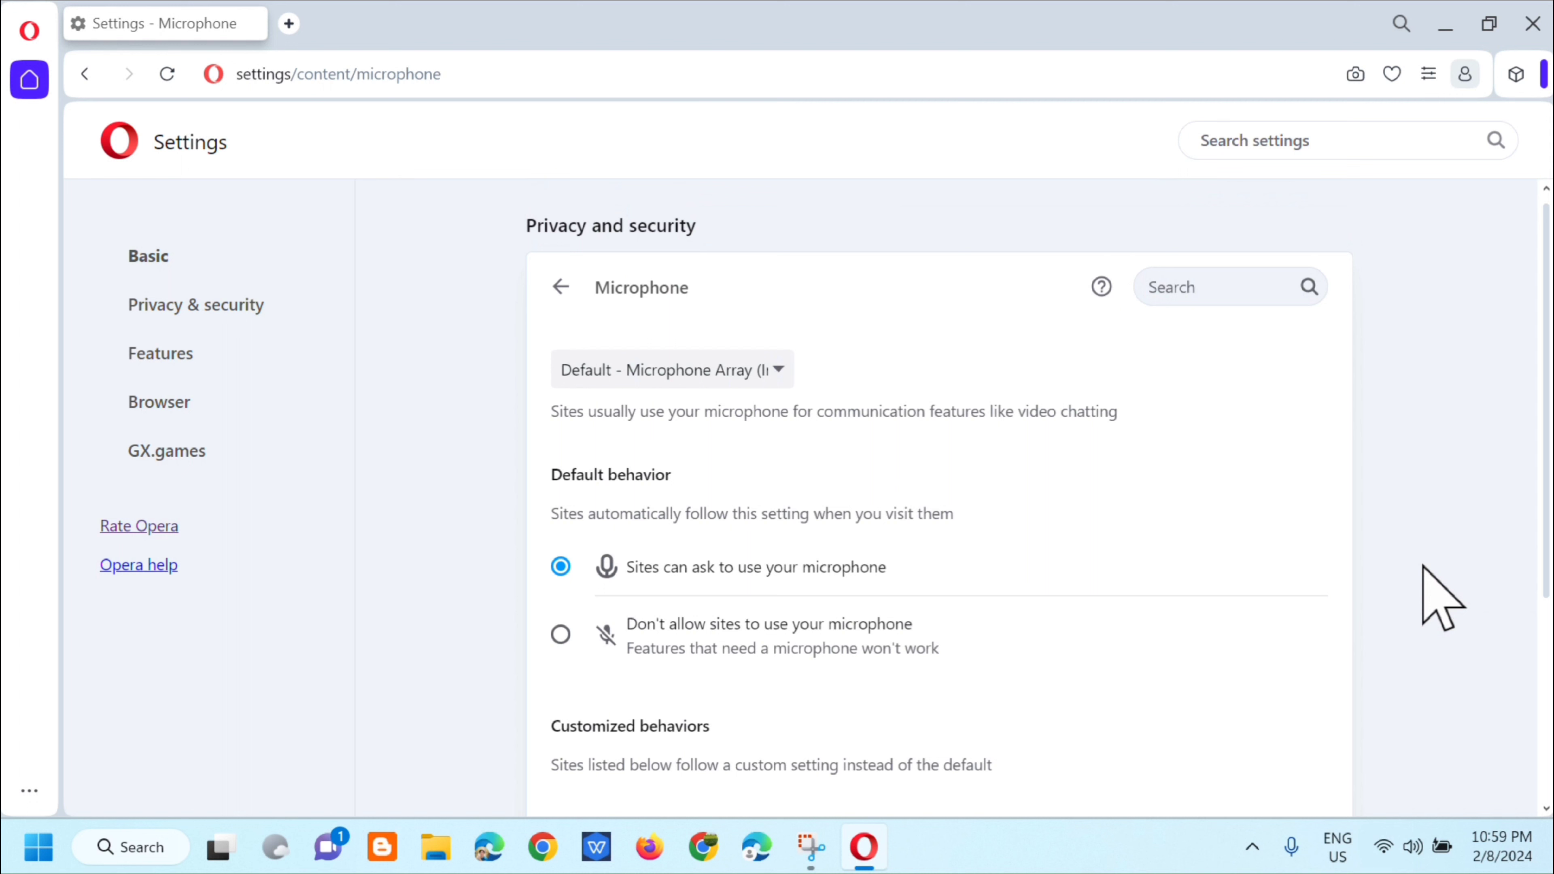
mouse_move(1504, 636)
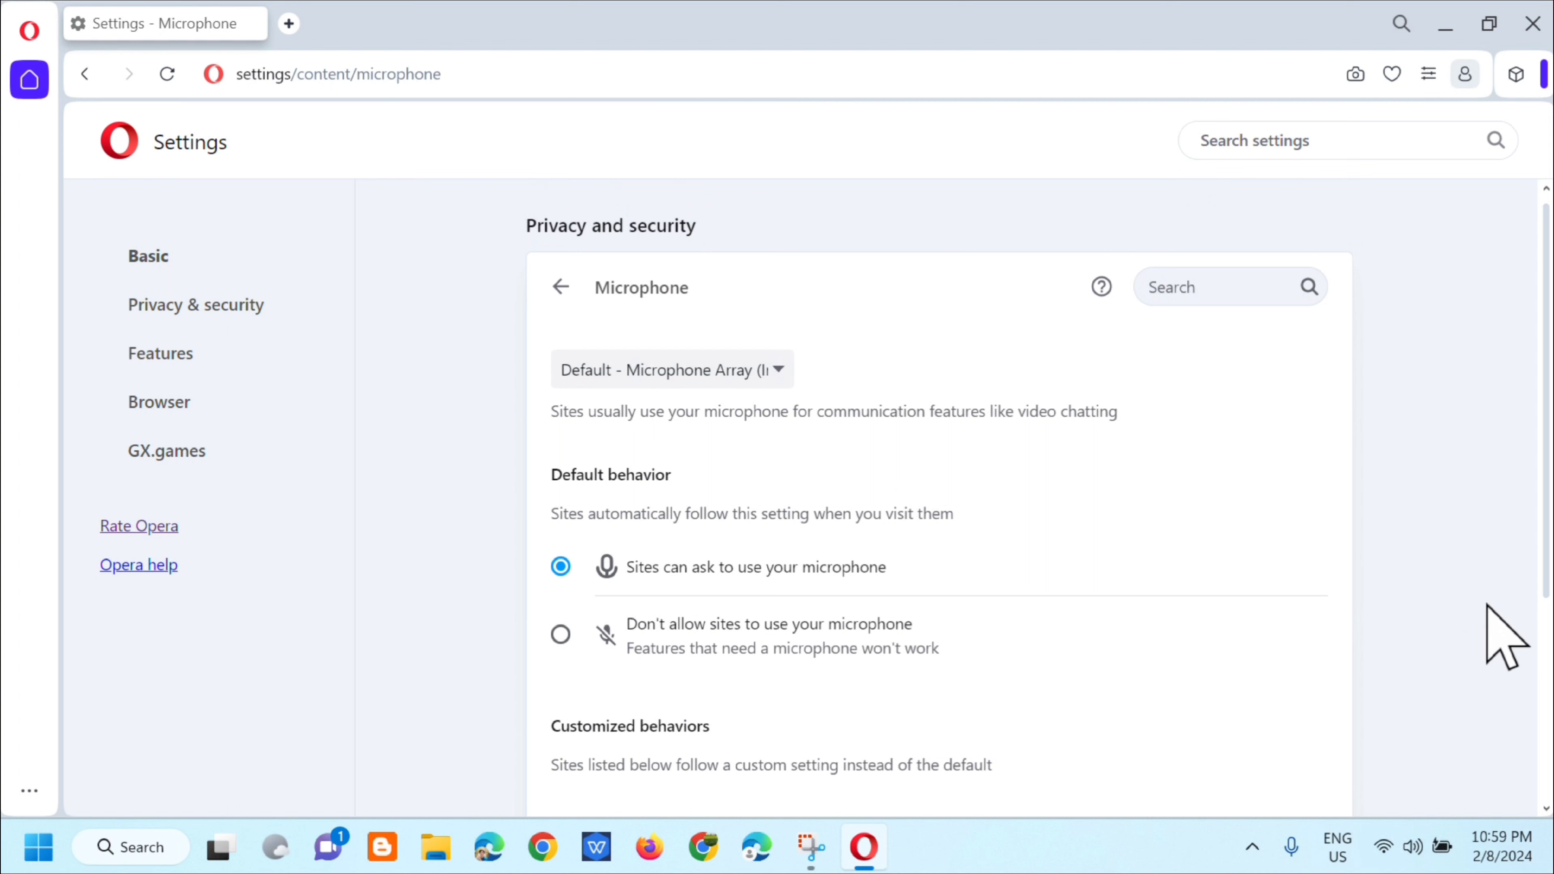